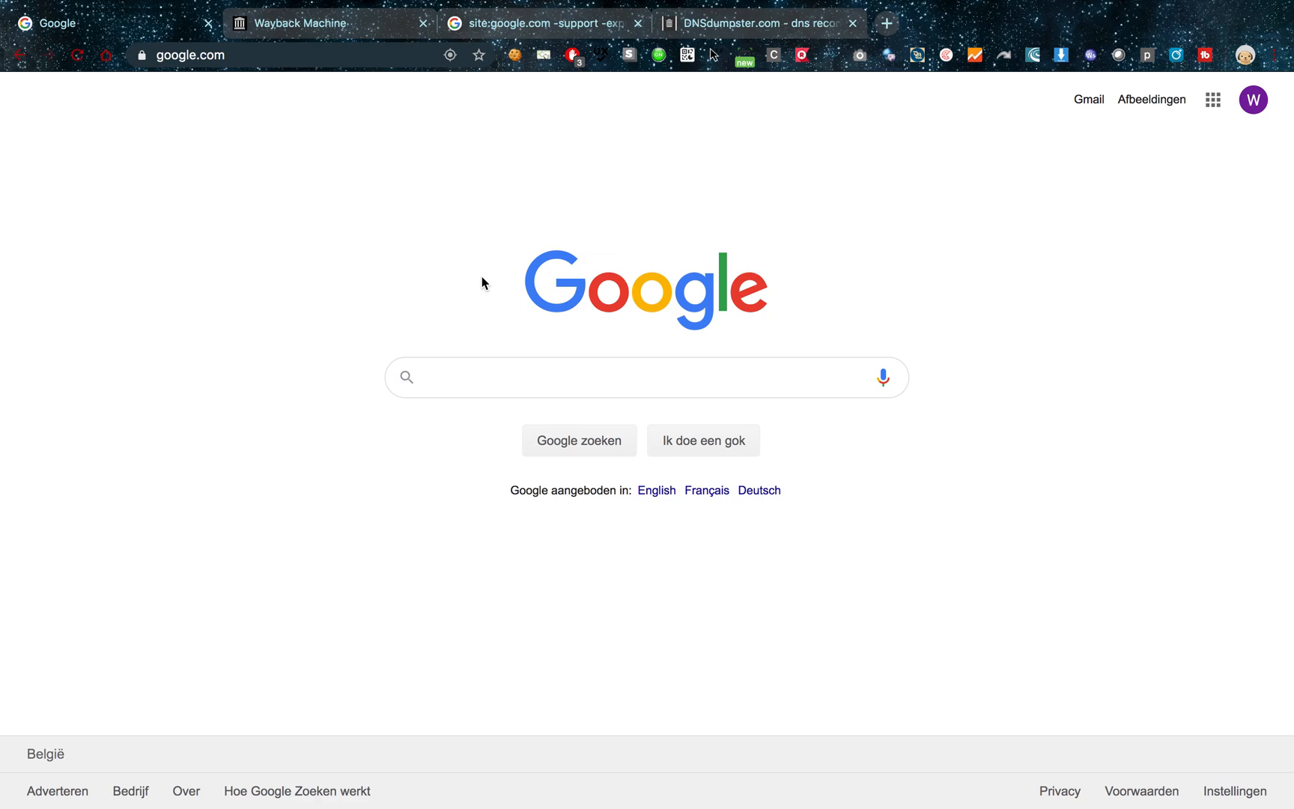
mouse_move(640, 359)
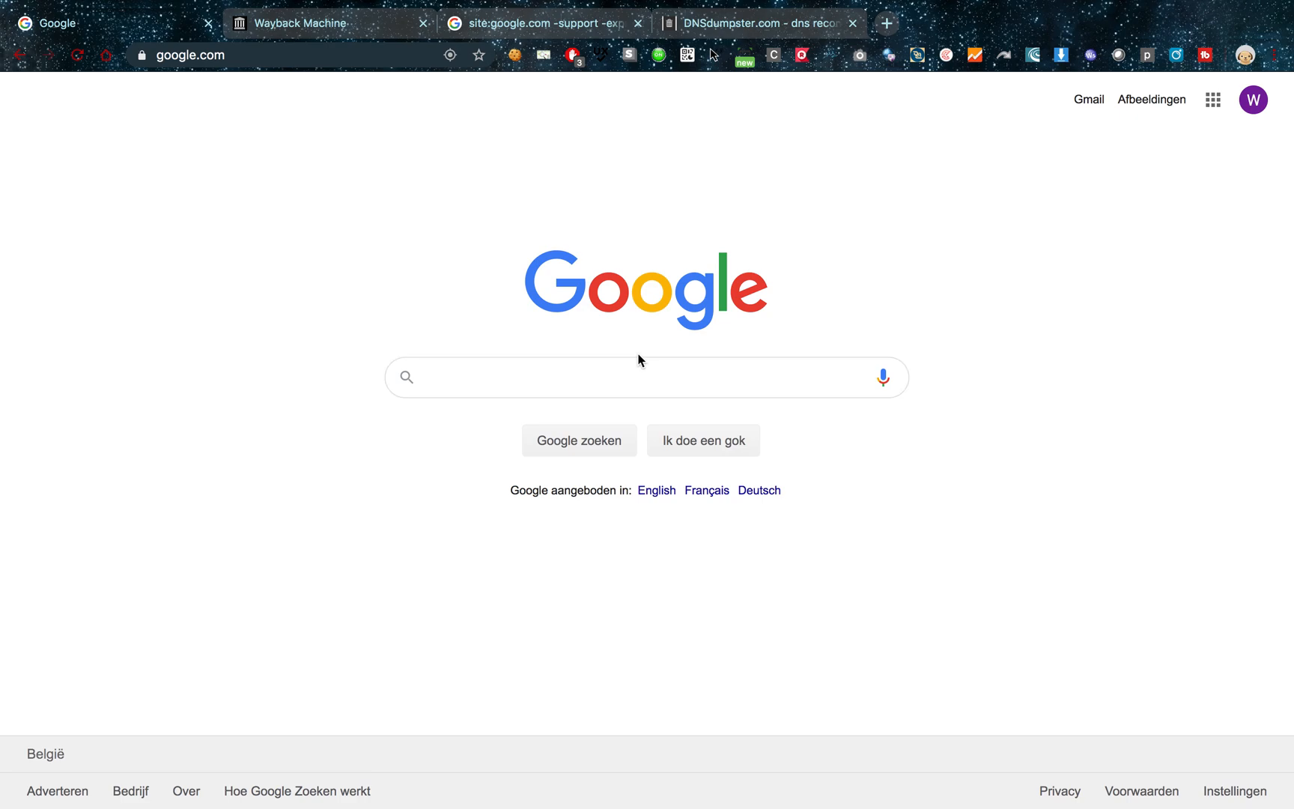
mouse_move(305, 389)
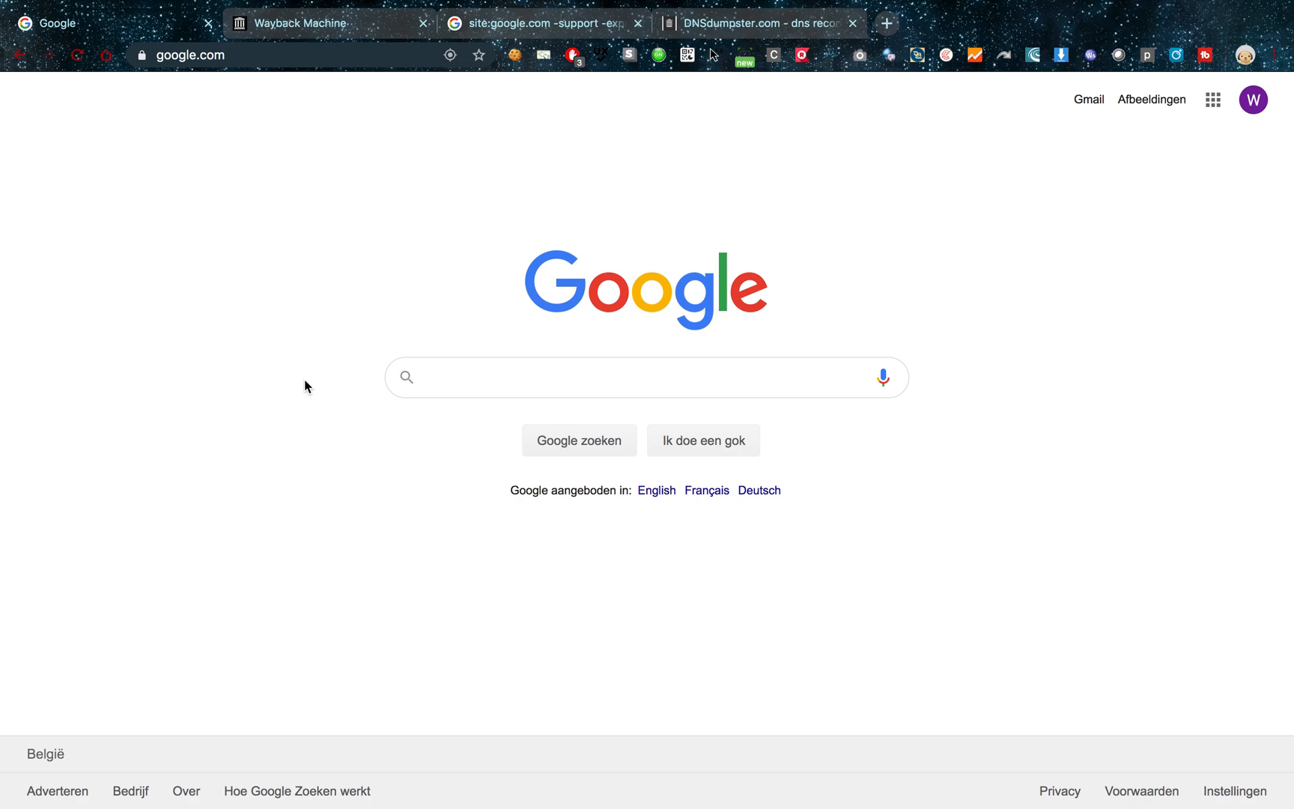
mouse_move(635, 216)
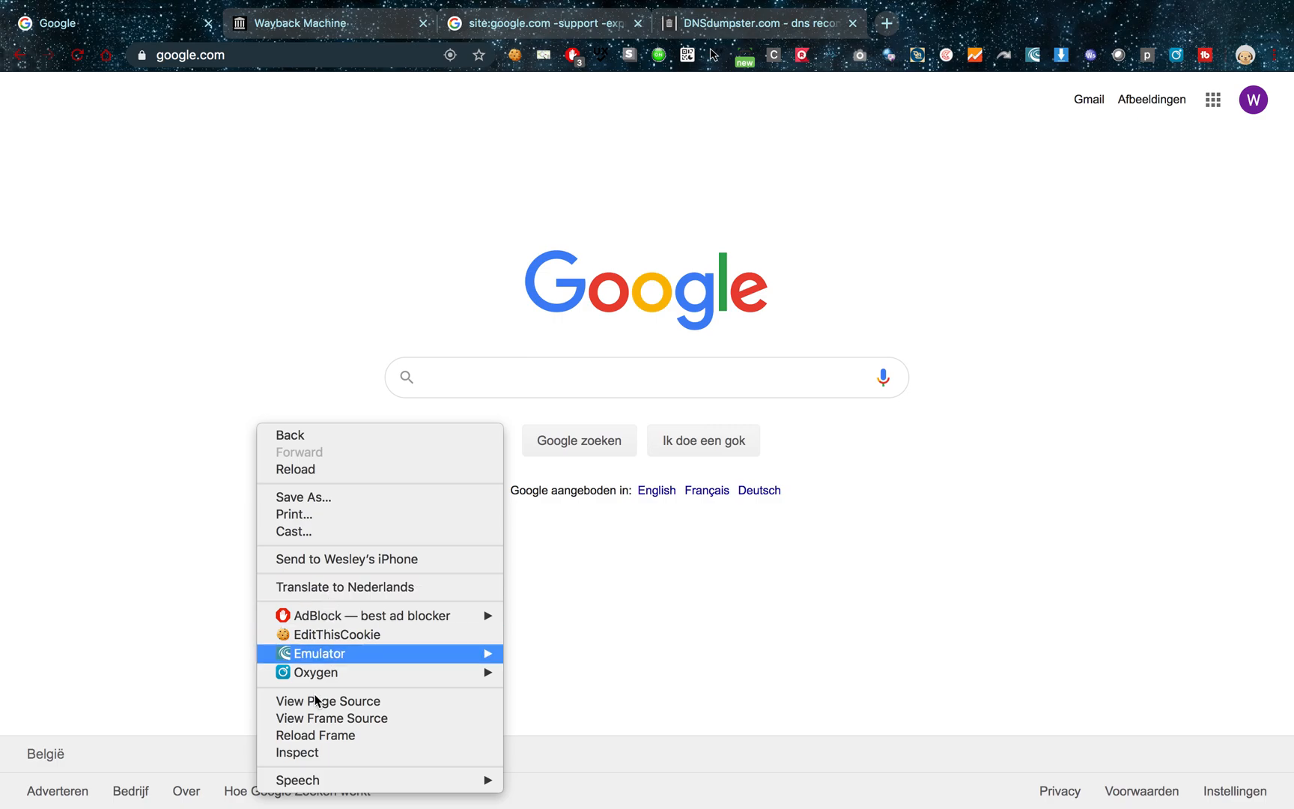
Inspect google.com and pretty-print jquery.min.js in the DevTools Sources panel
click(297, 752)
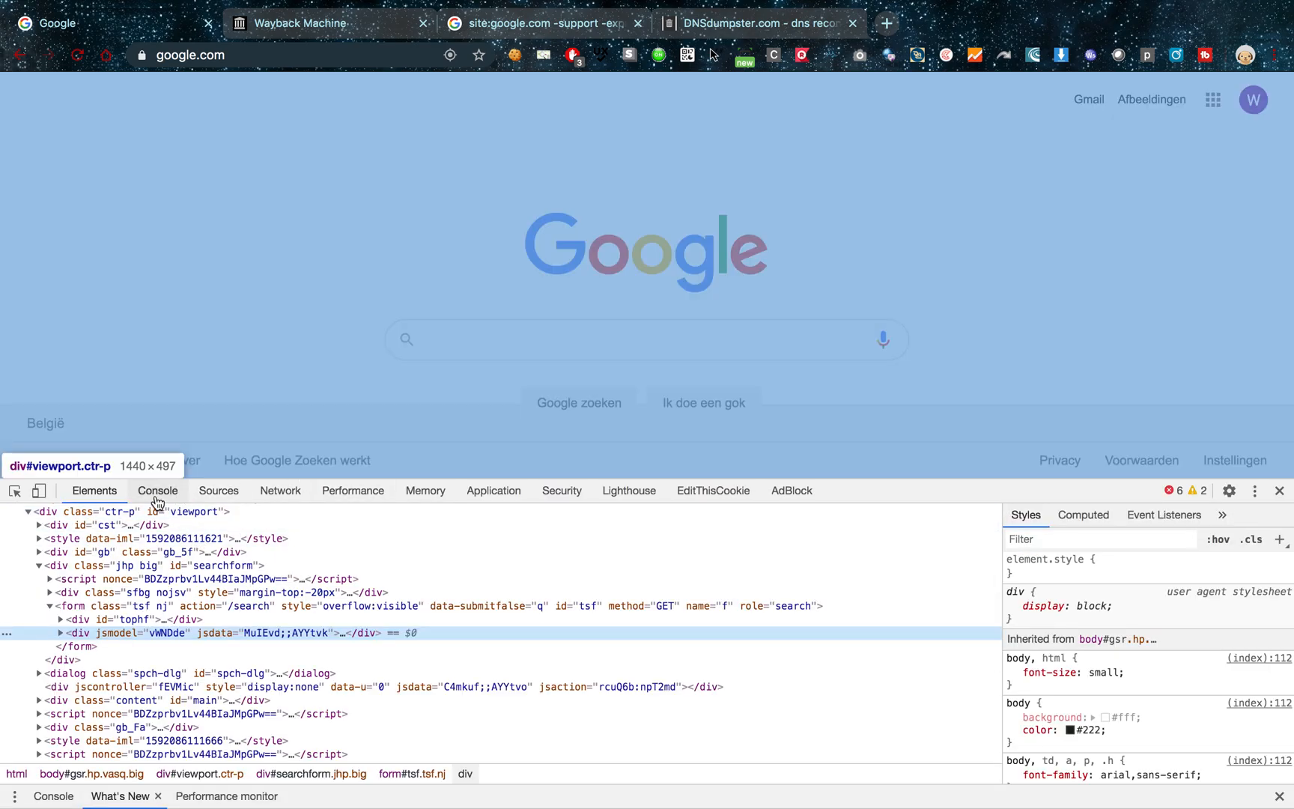
click(218, 490)
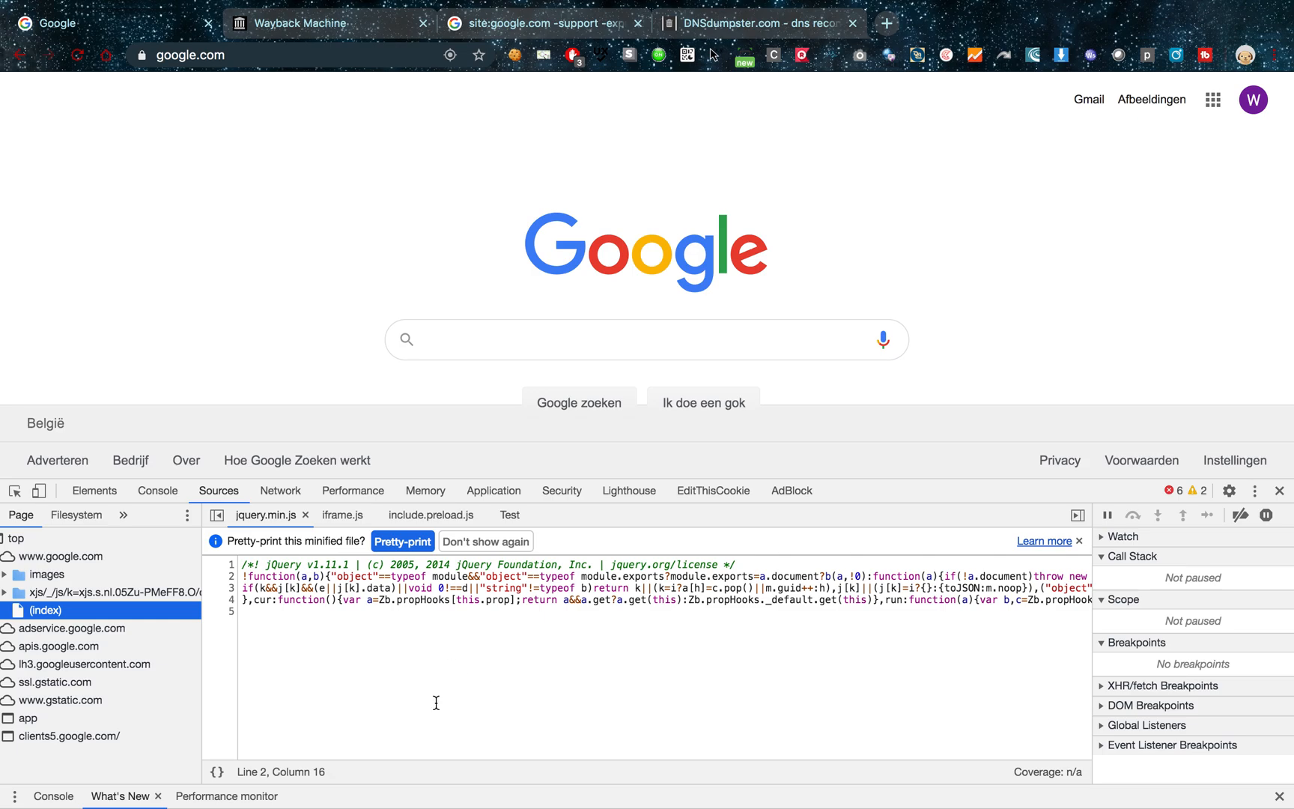
click(402, 540)
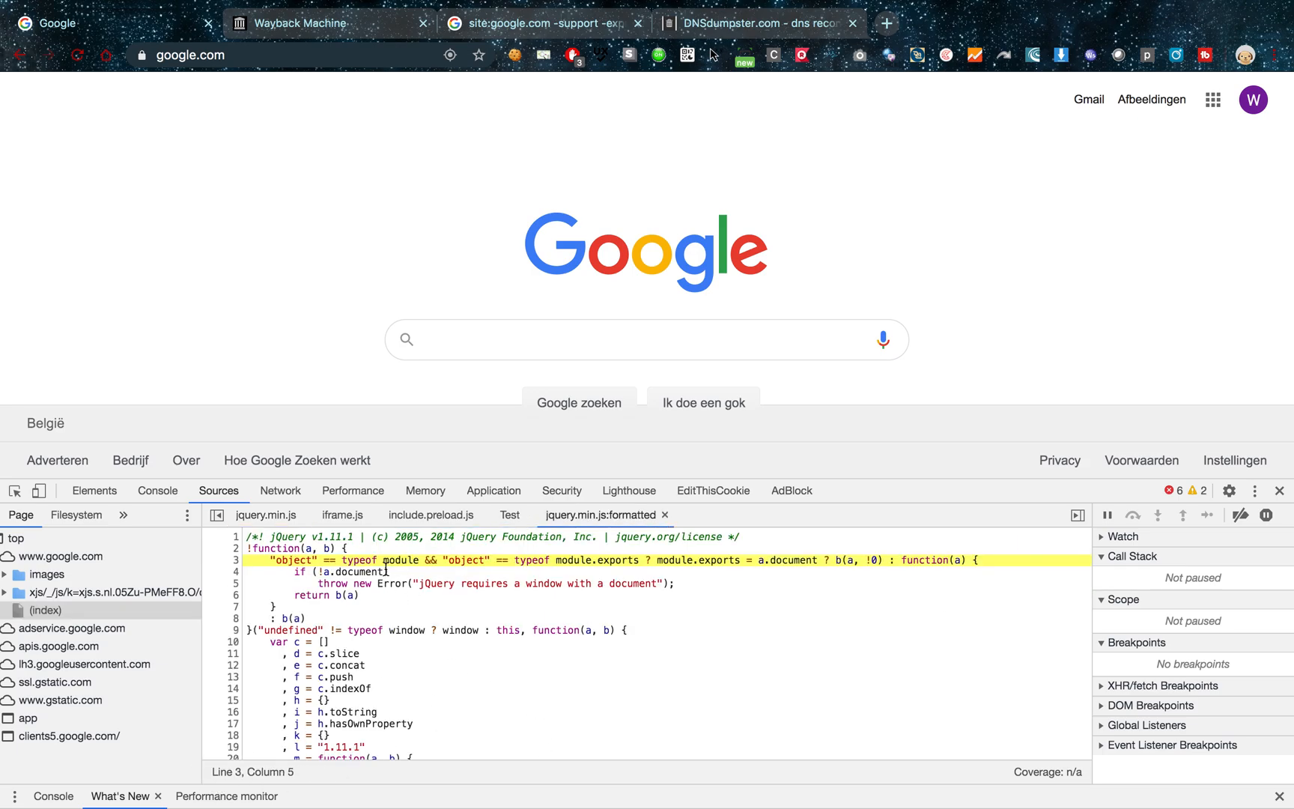
scroll(right, 3)
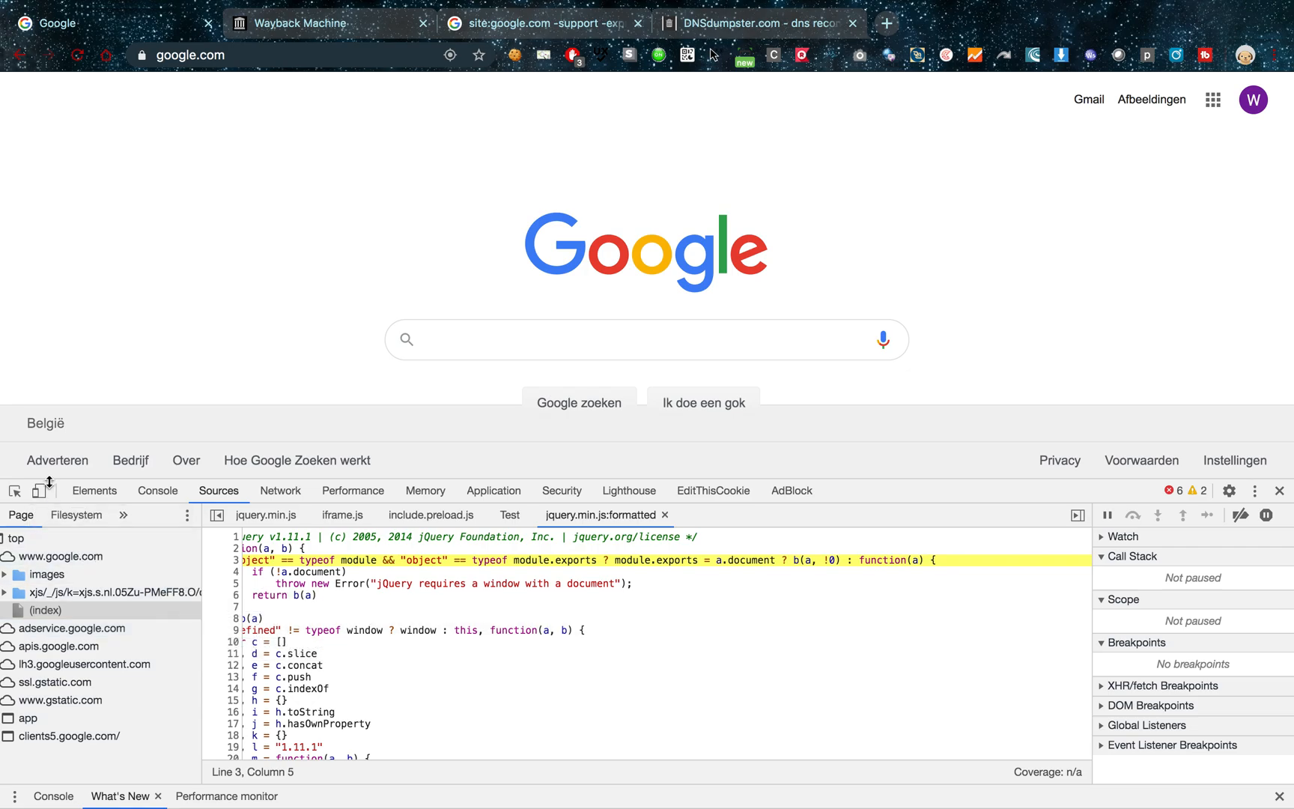
Glance at the Elements and Console panels, then return to the formatted jQuery source
click(93, 490)
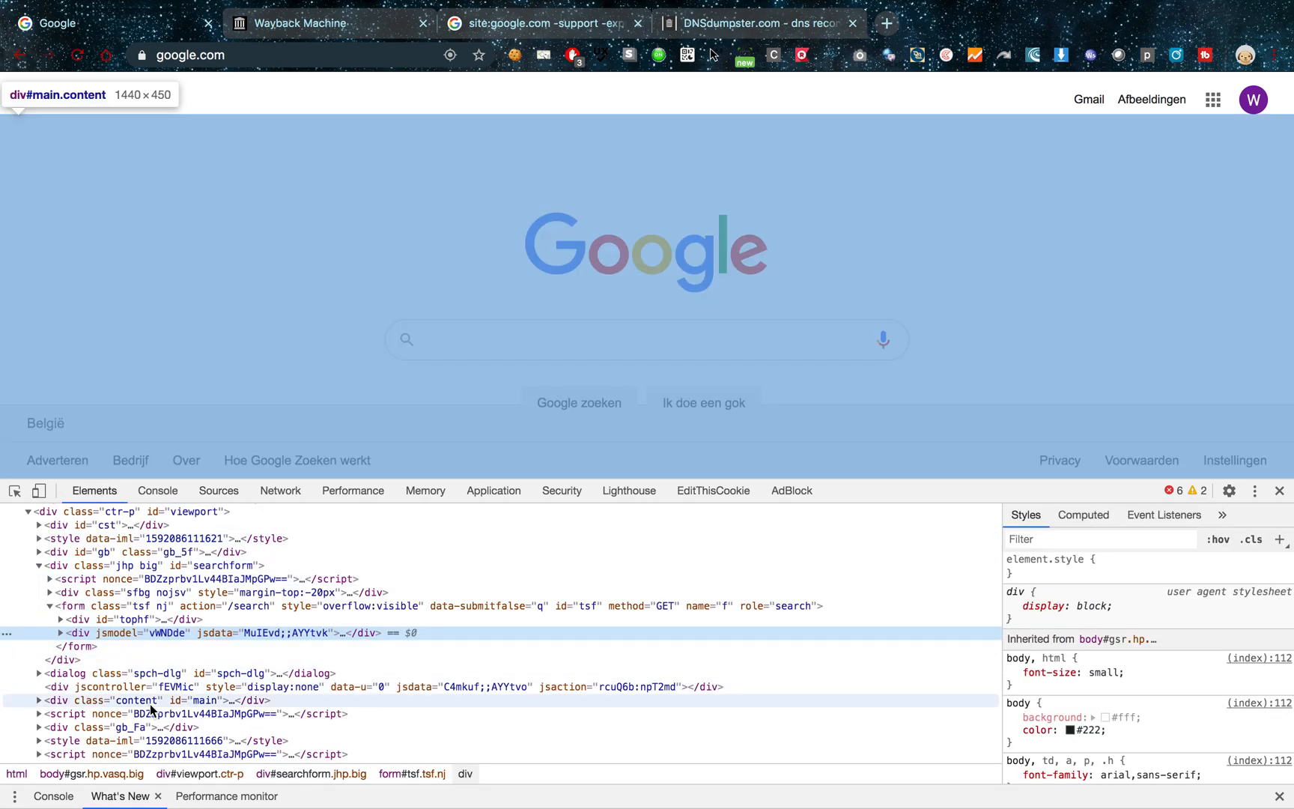
text(js)
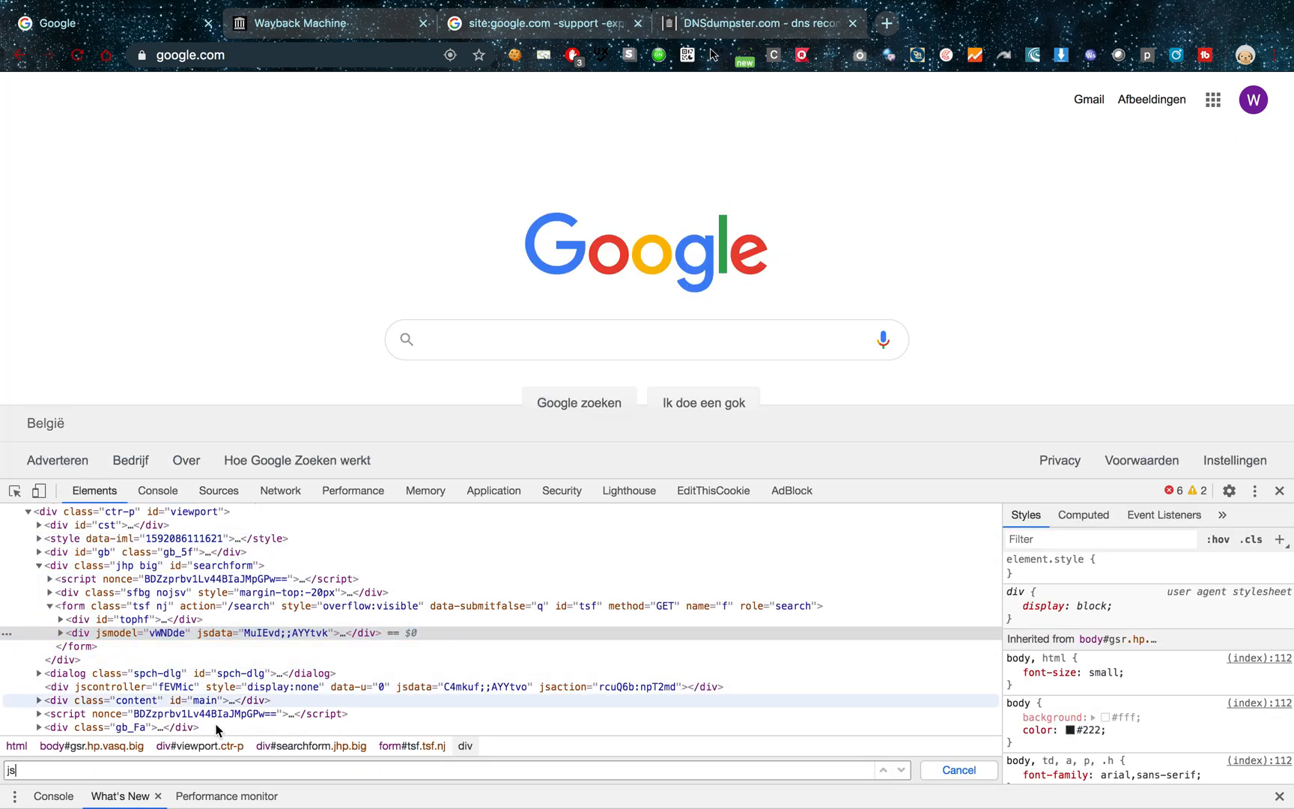
click(157, 490)
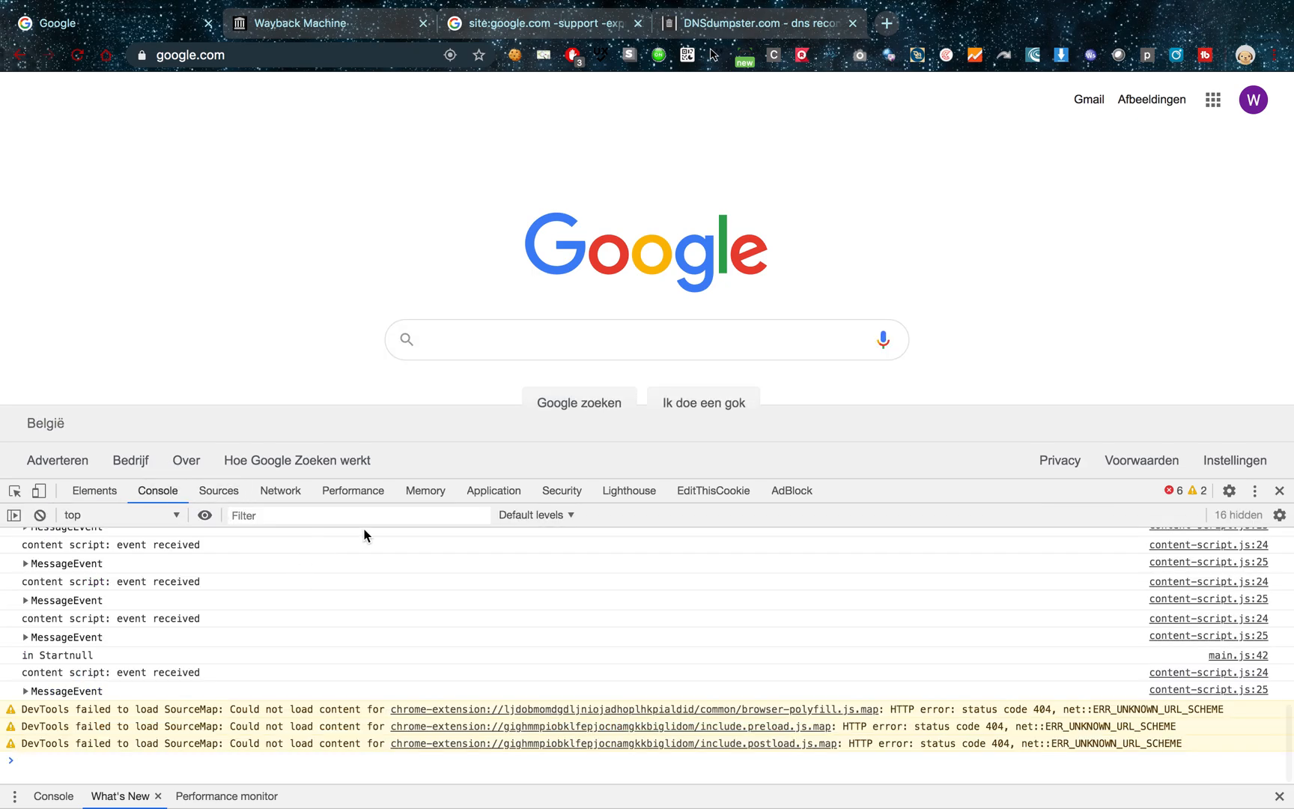
click(218, 490)
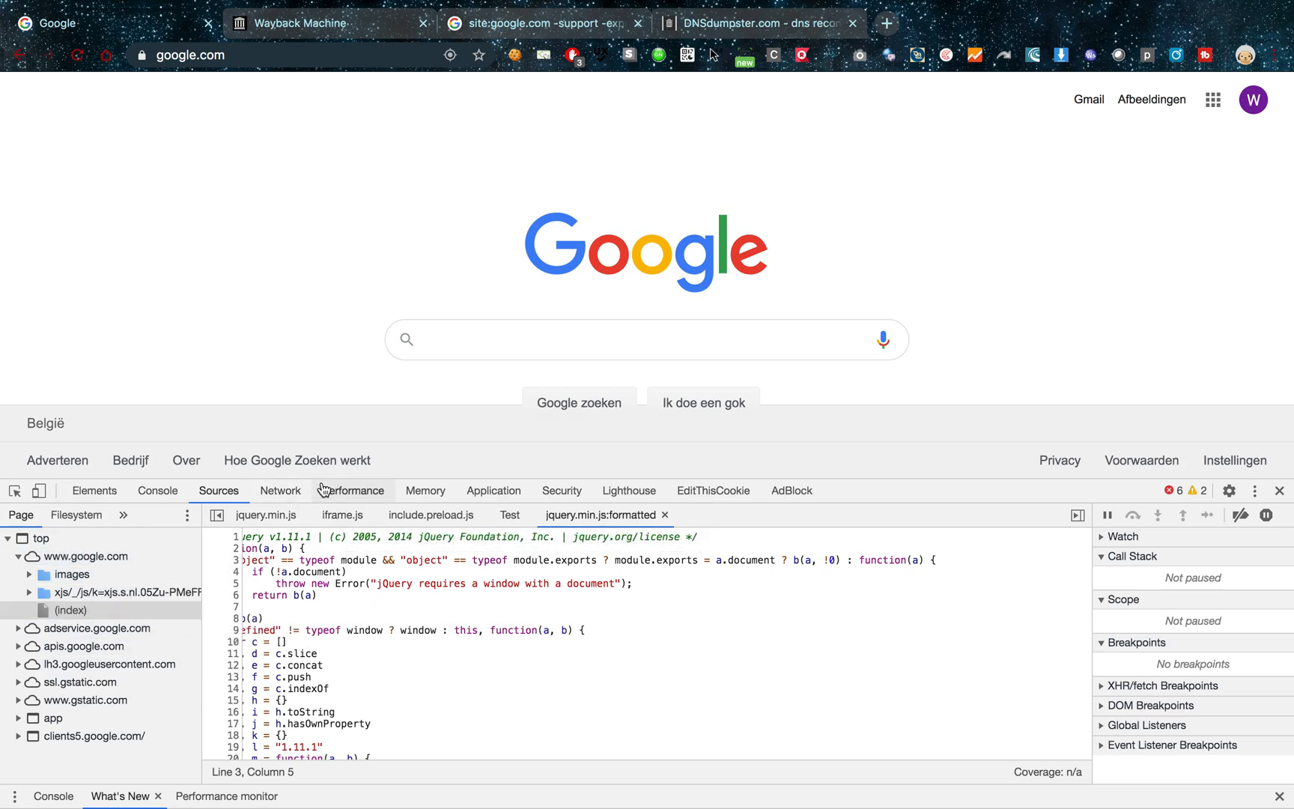
Record the page's requests in the Network panel and bring up options for prompt.js
click(280, 491)
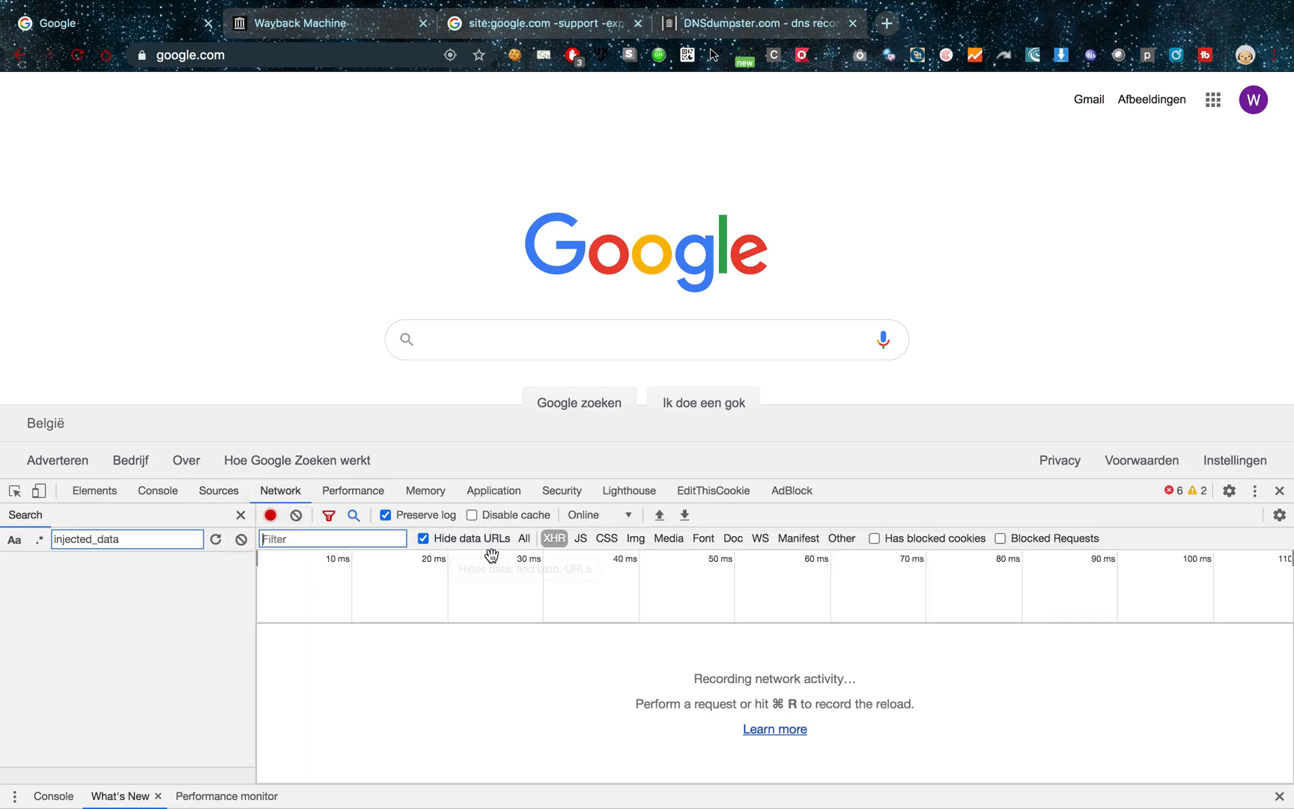
click(580, 538)
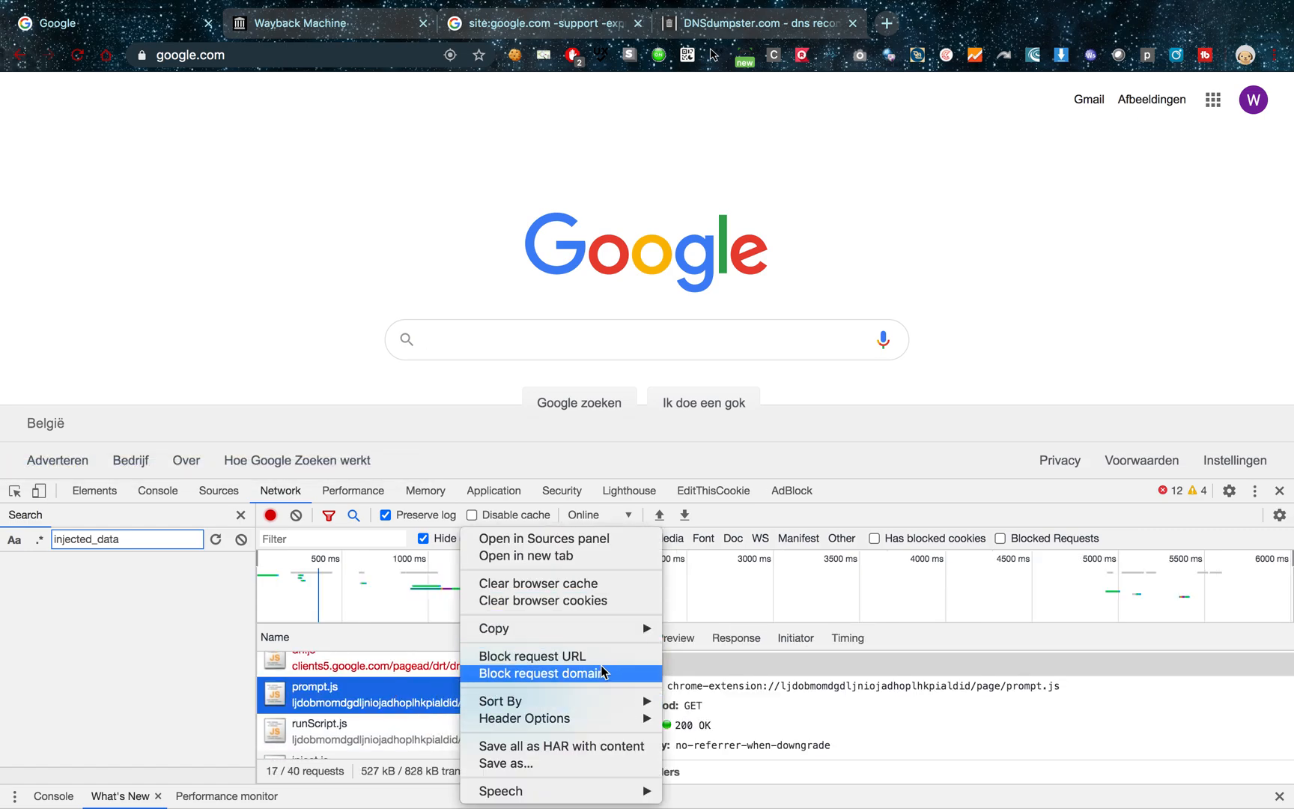
mouse_move(575, 539)
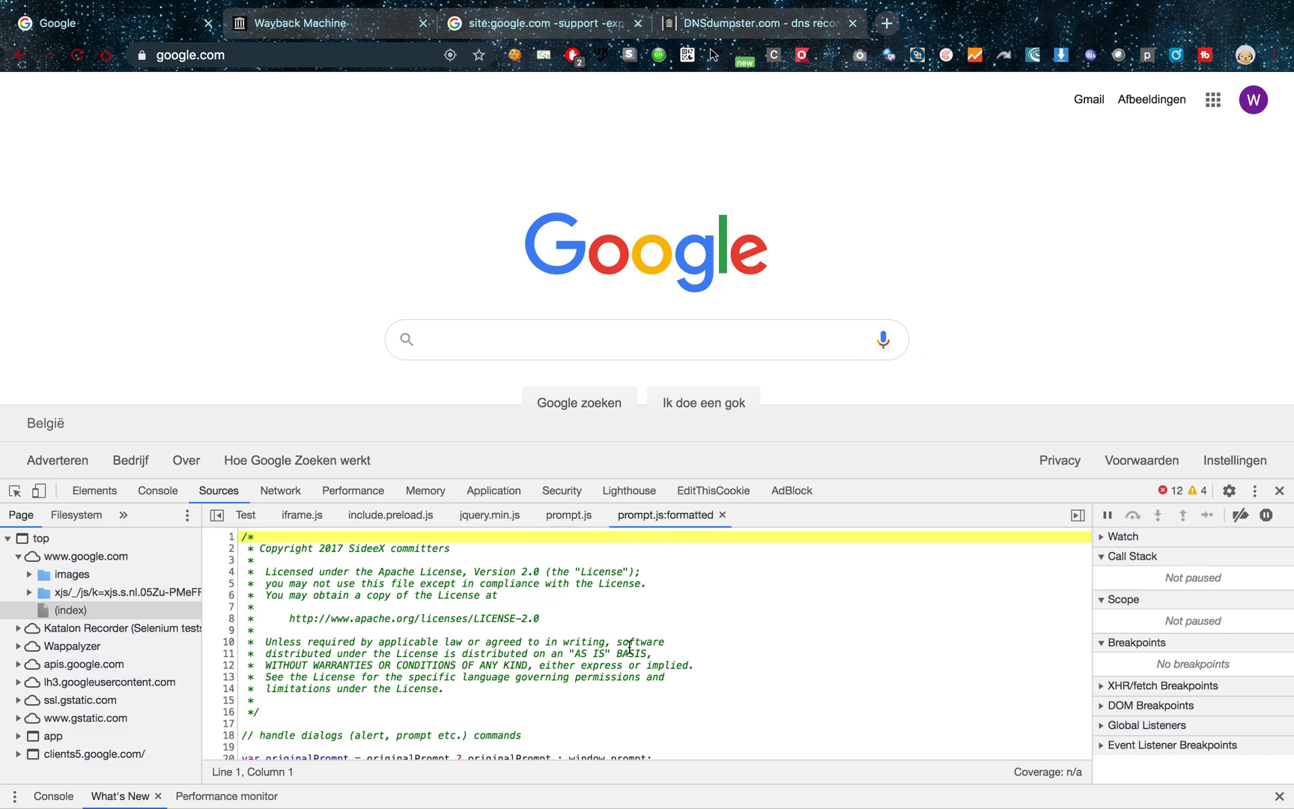
Search the prompt.js source for "/api" and then "admin"
key(Ctrl+f)
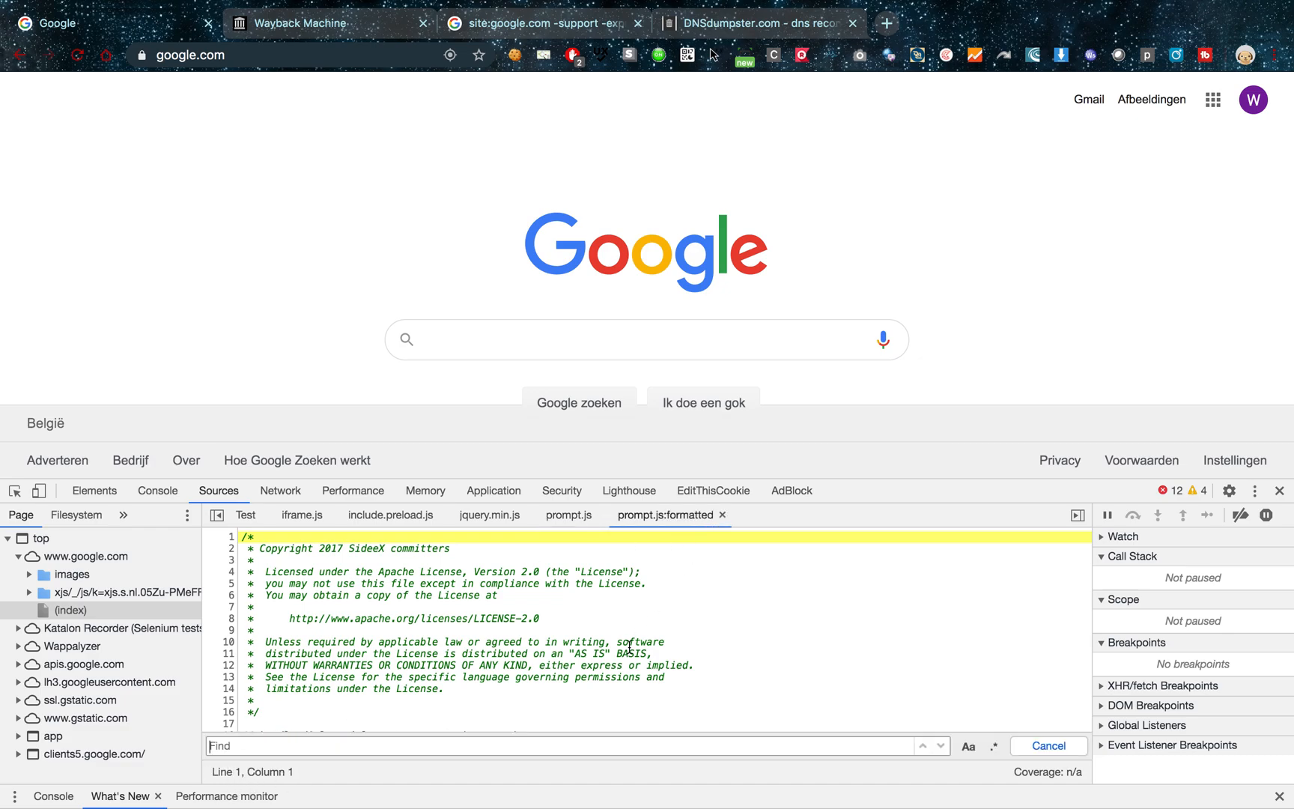
text(/api)
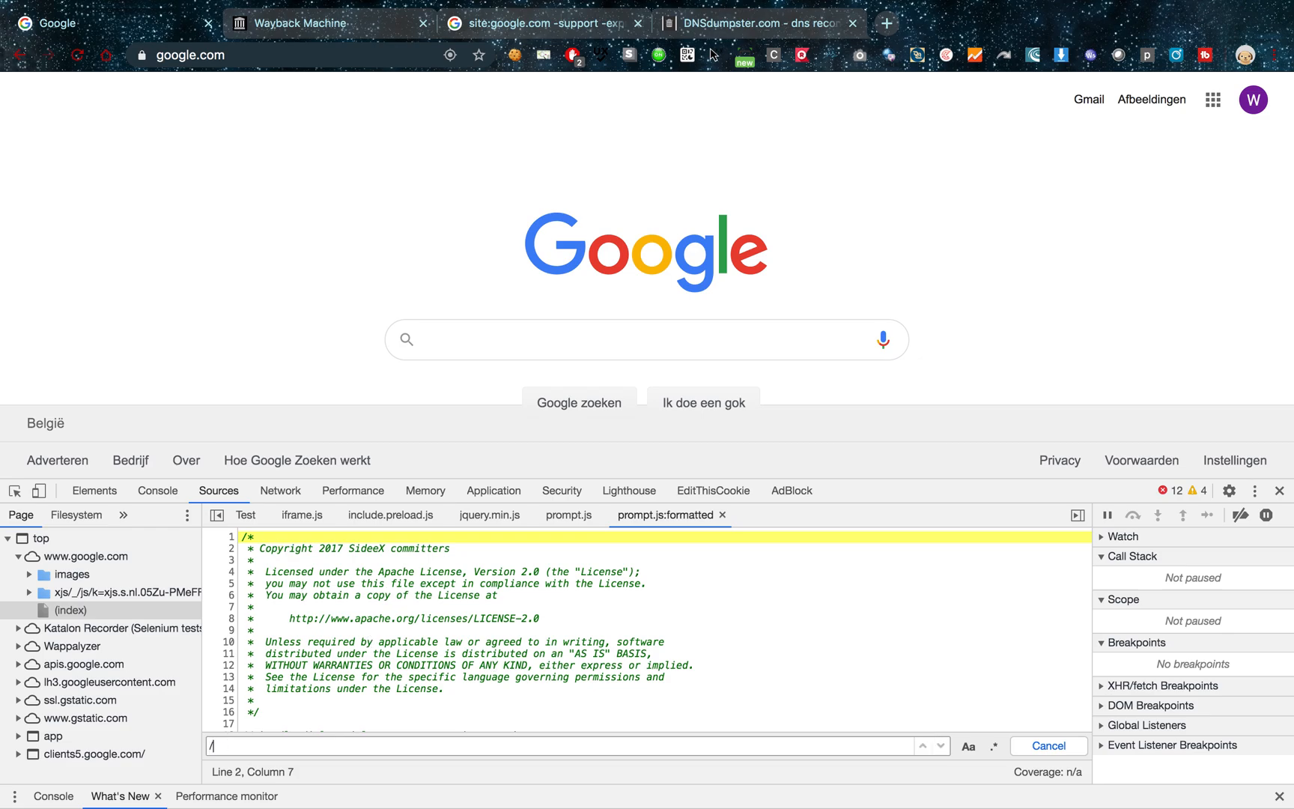
text(admin)
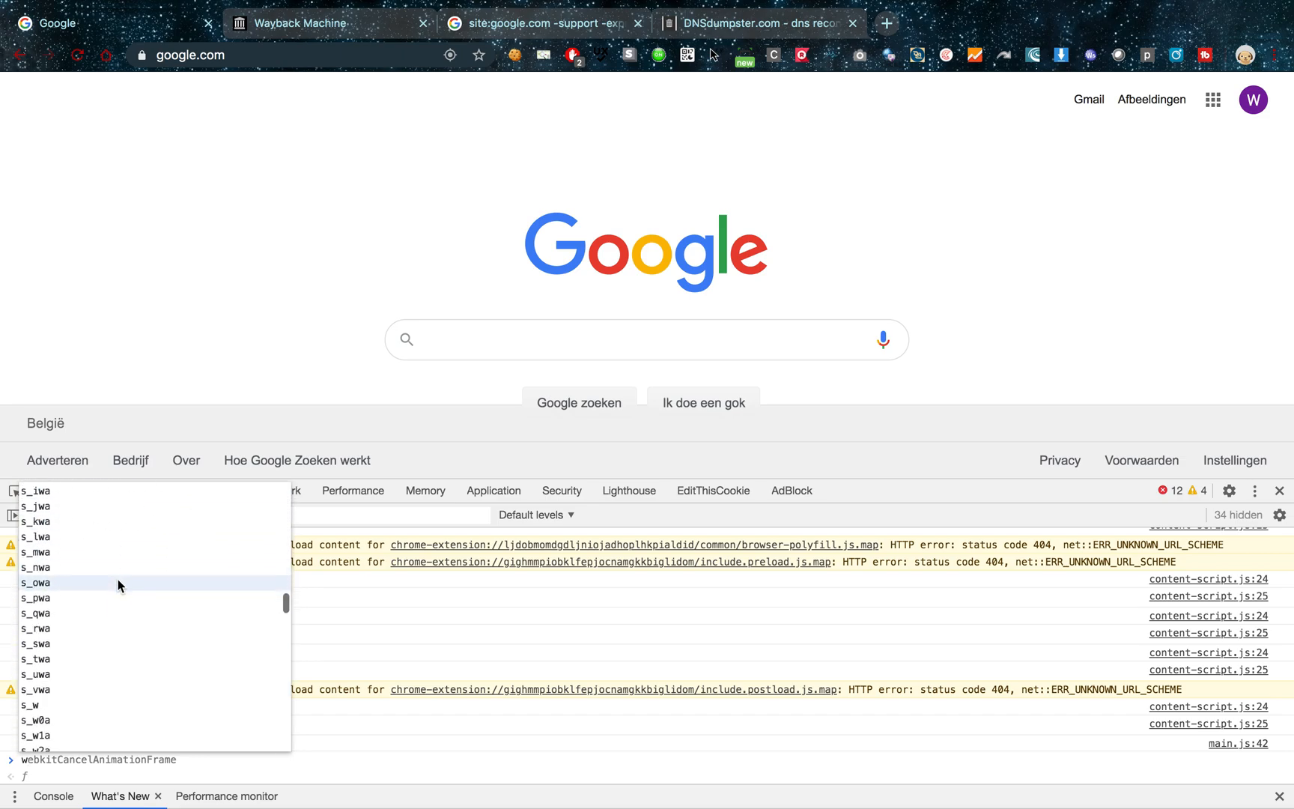
Browse Console autocomplete for page globals and evaluate webkitCancelAnimationFrame
scroll(down, 3)
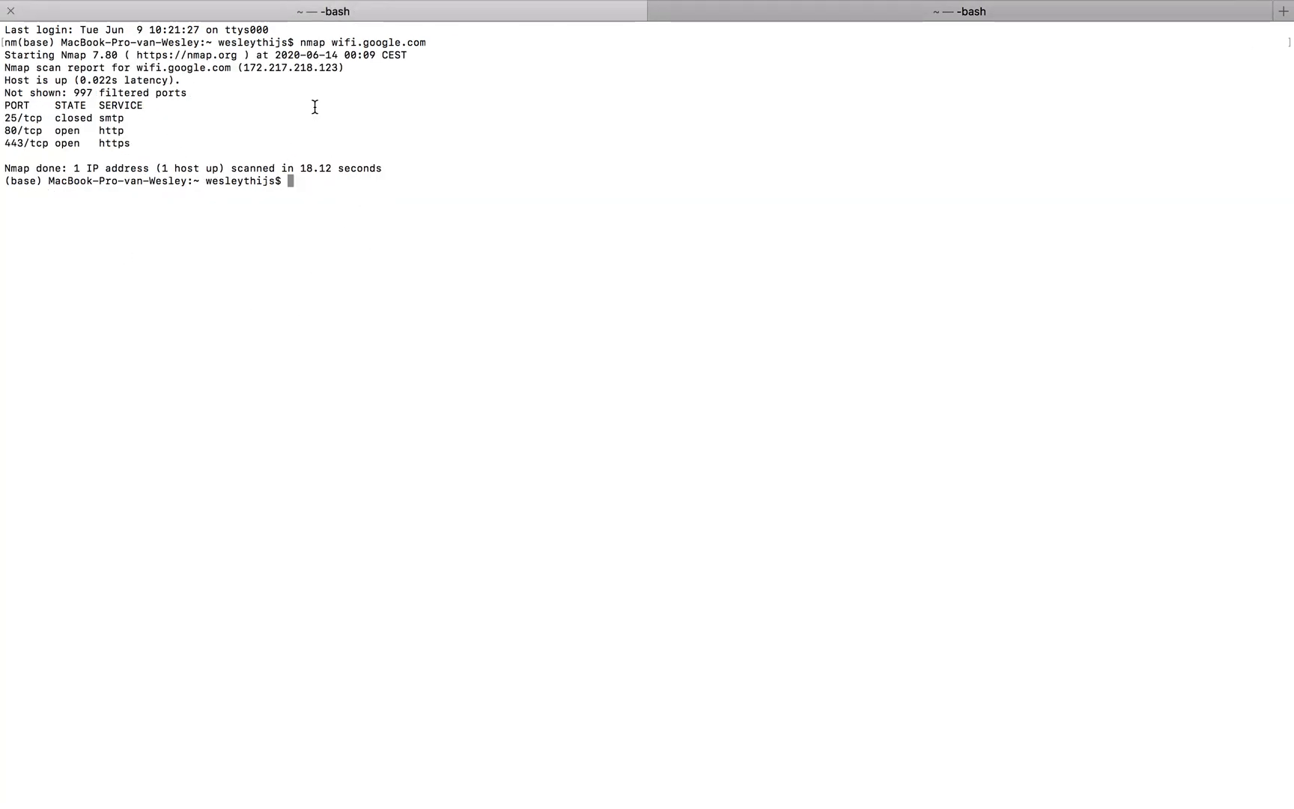
Scan wifi.google.com with nmap and read ports 80, 443 open and 25 closed
drag(8, 118, 154, 144)
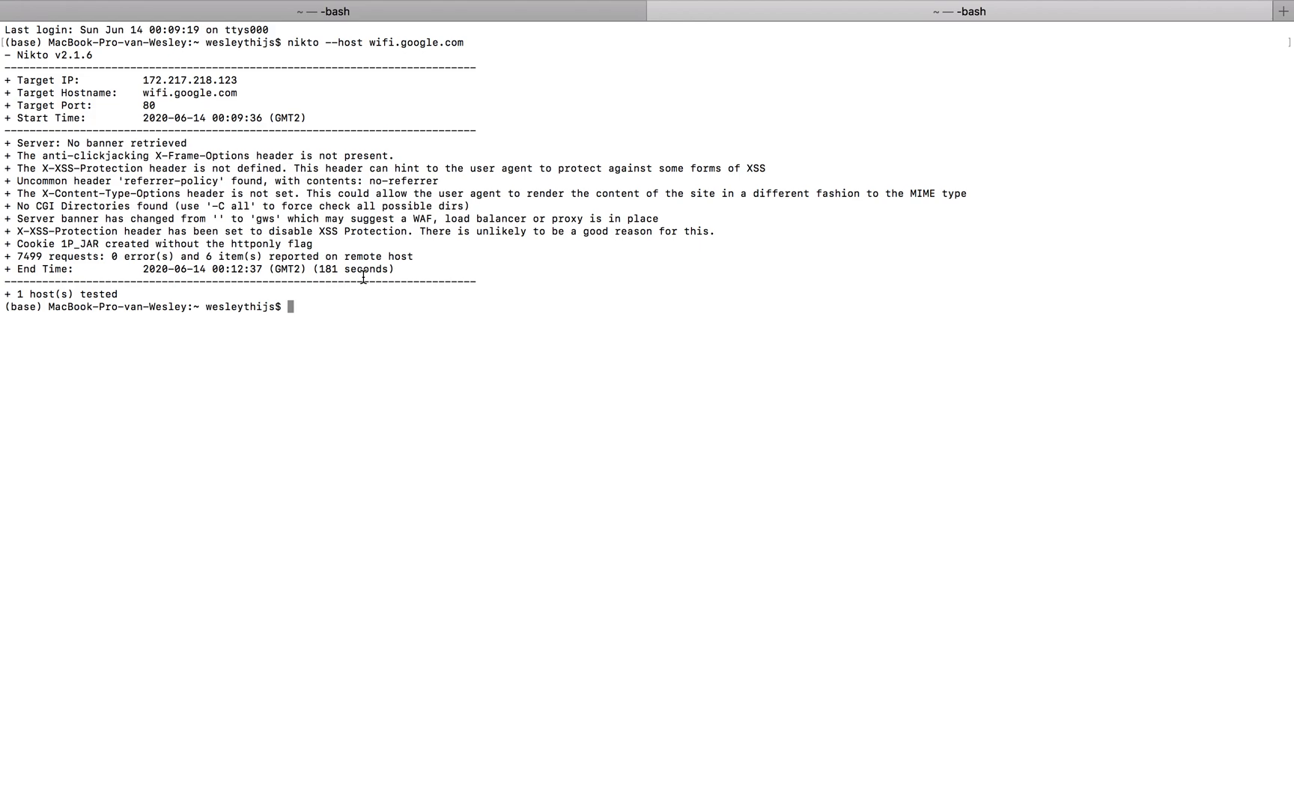
mouse_move(638, 338)
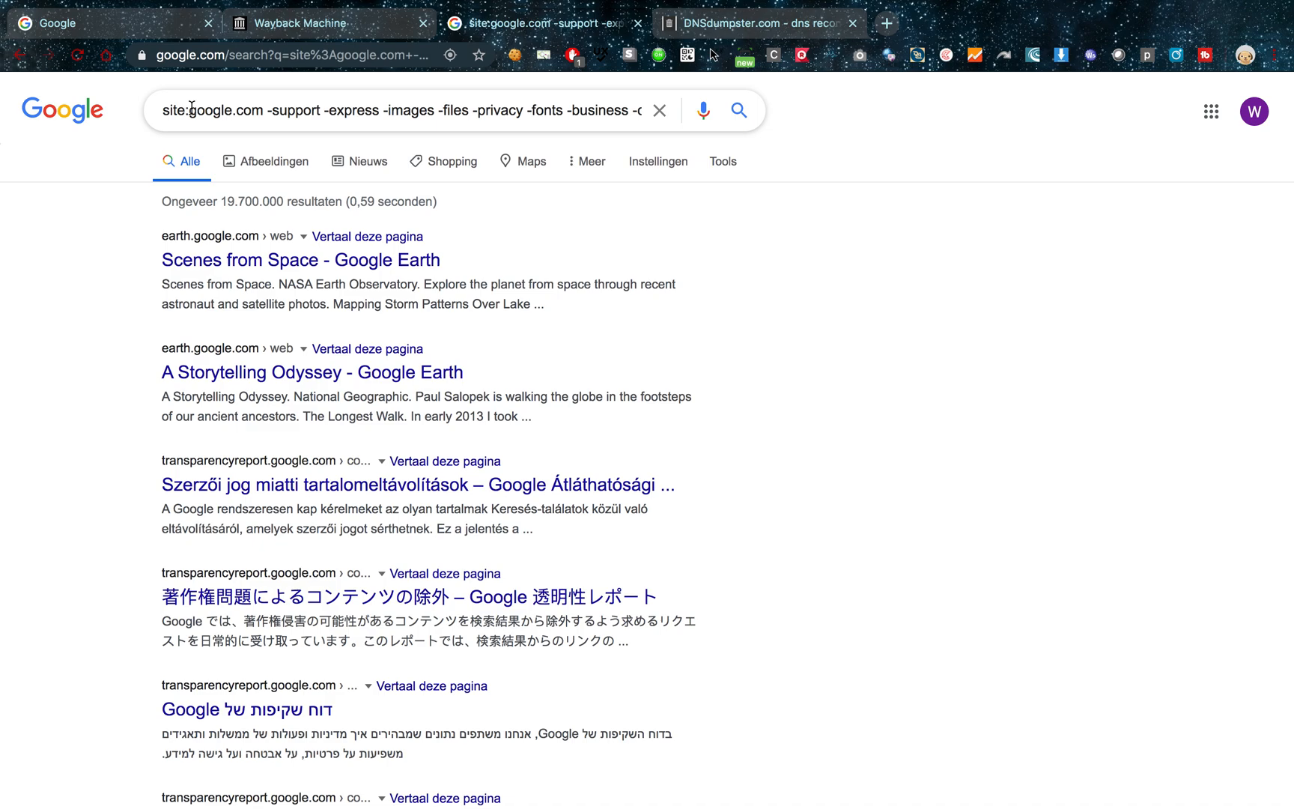
mouse_move(193, 110)
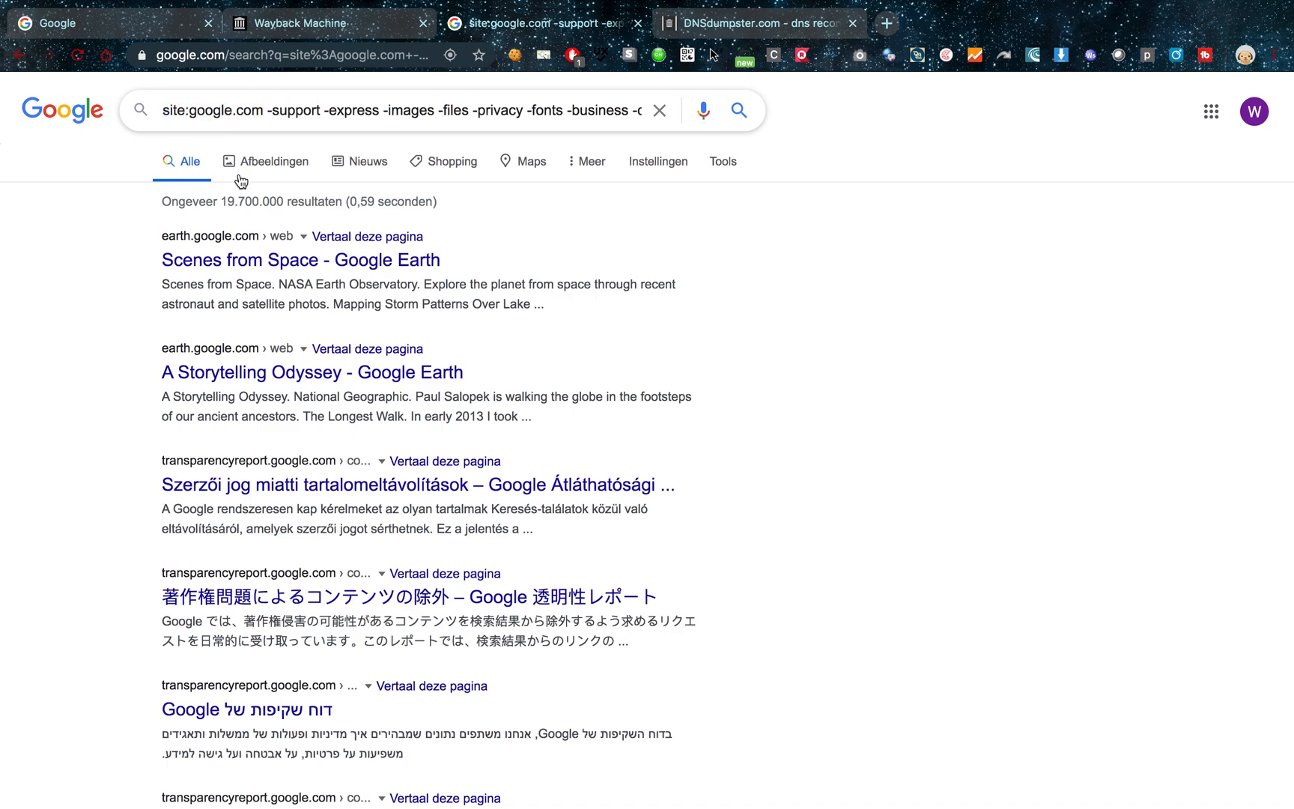
Scroll the filtered site:google.com results to earth.google.com and transparencyreport.google.com pages
scroll(down, 3)
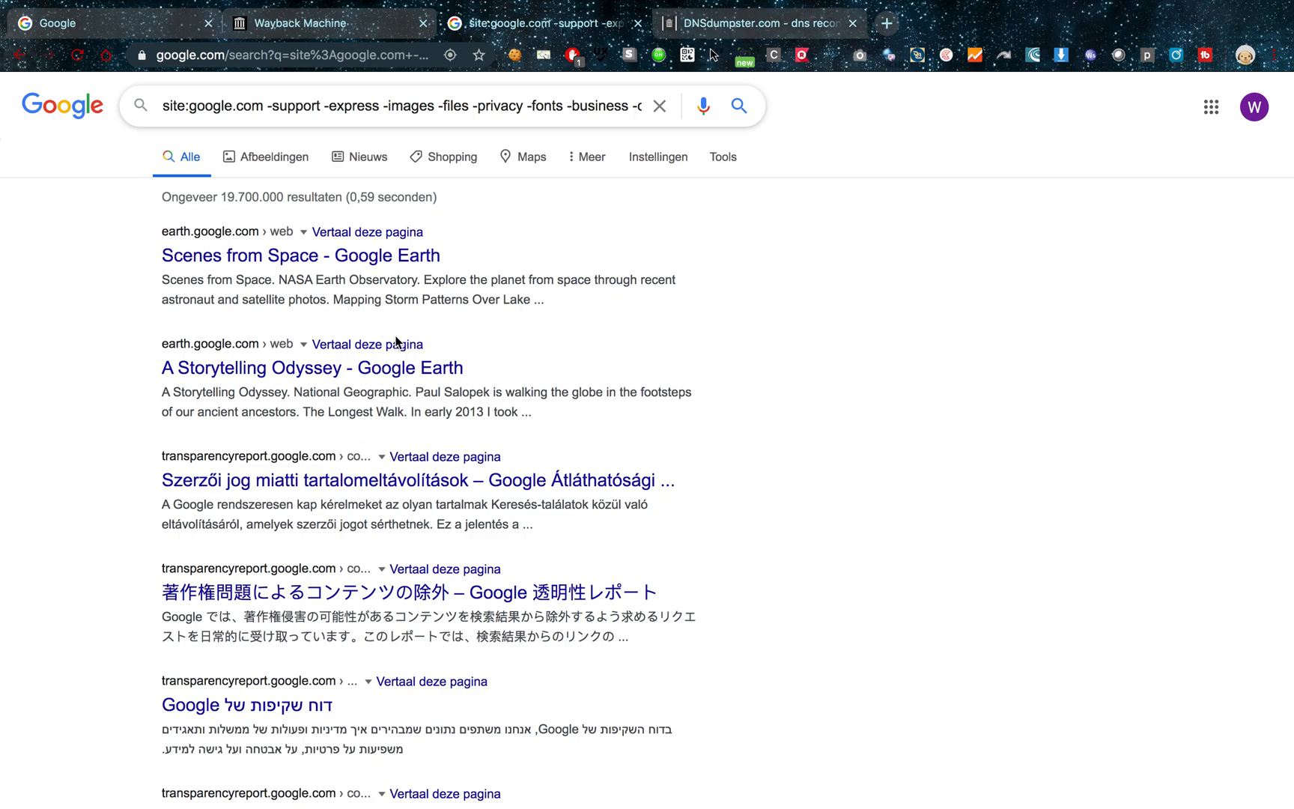
mouse_move(491, 346)
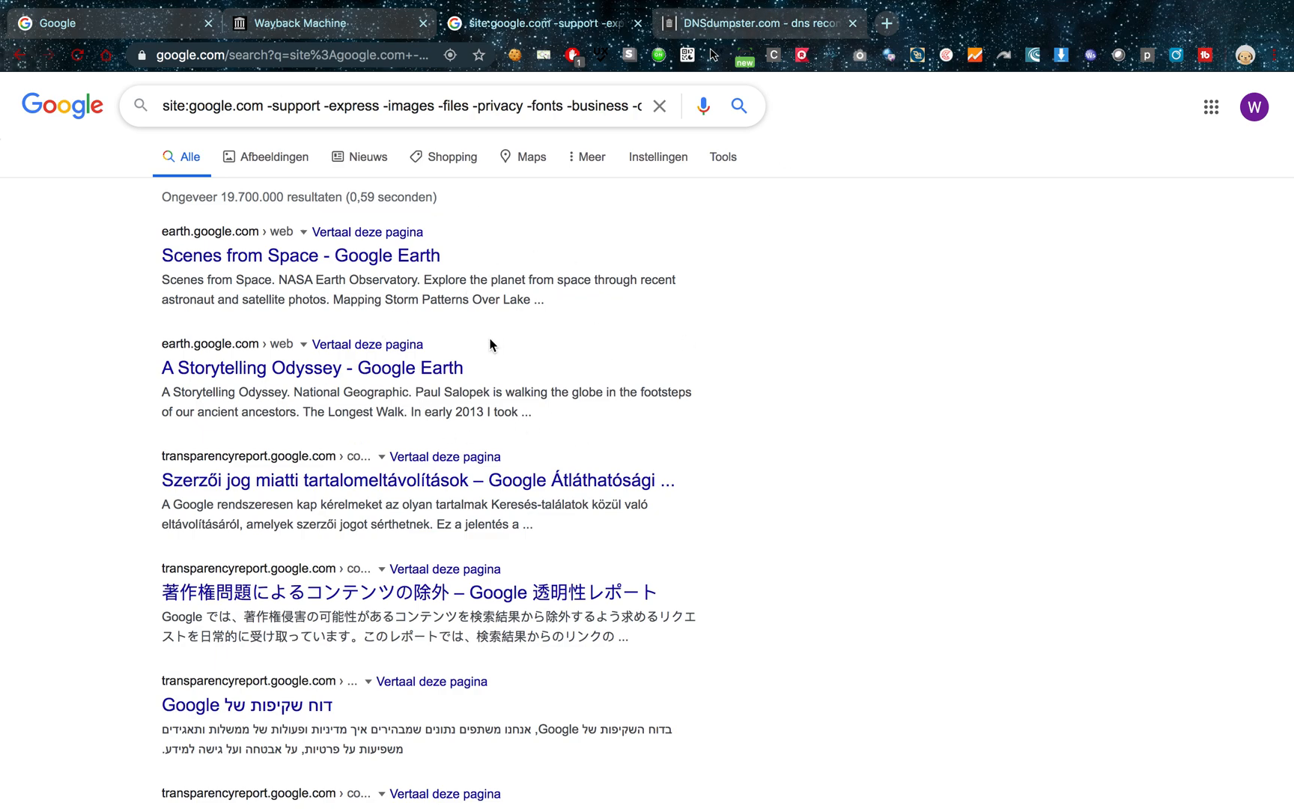
mouse_move(481, 346)
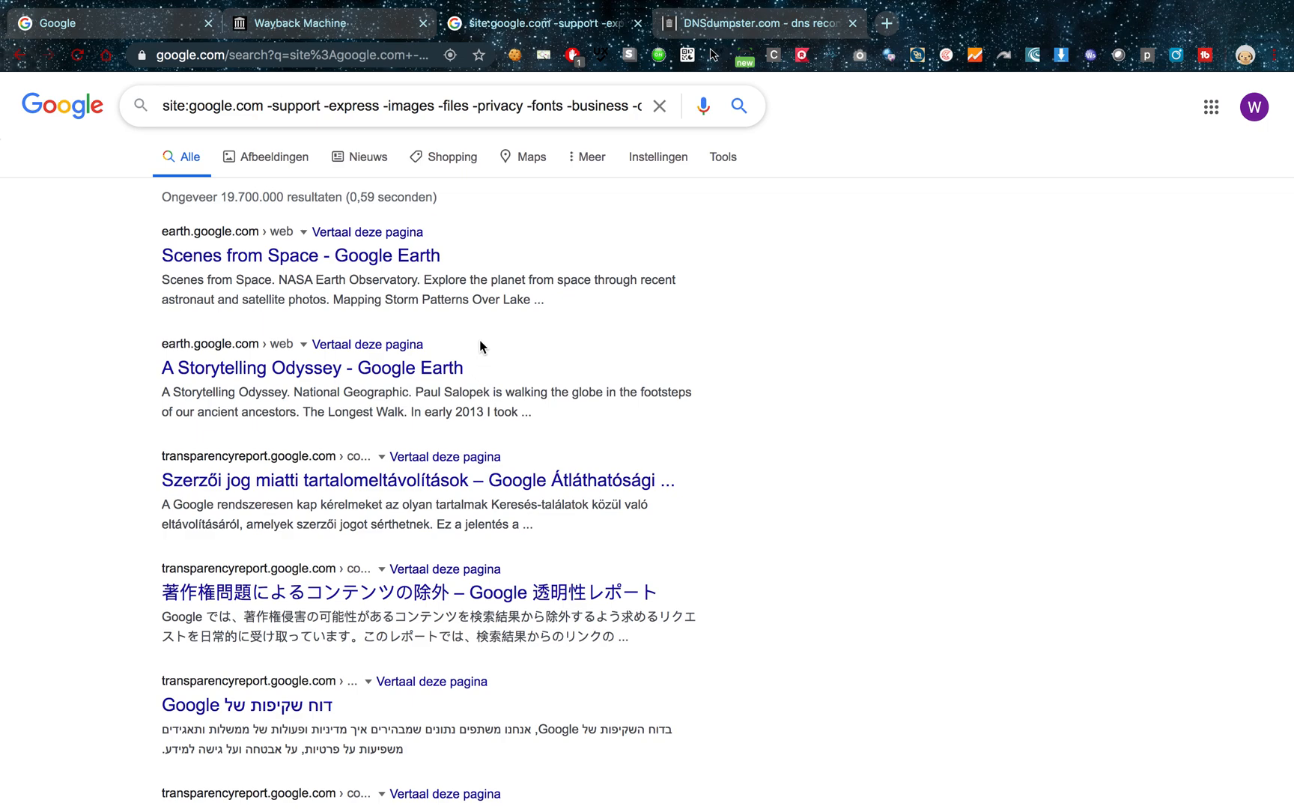
mouse_move(572, 315)
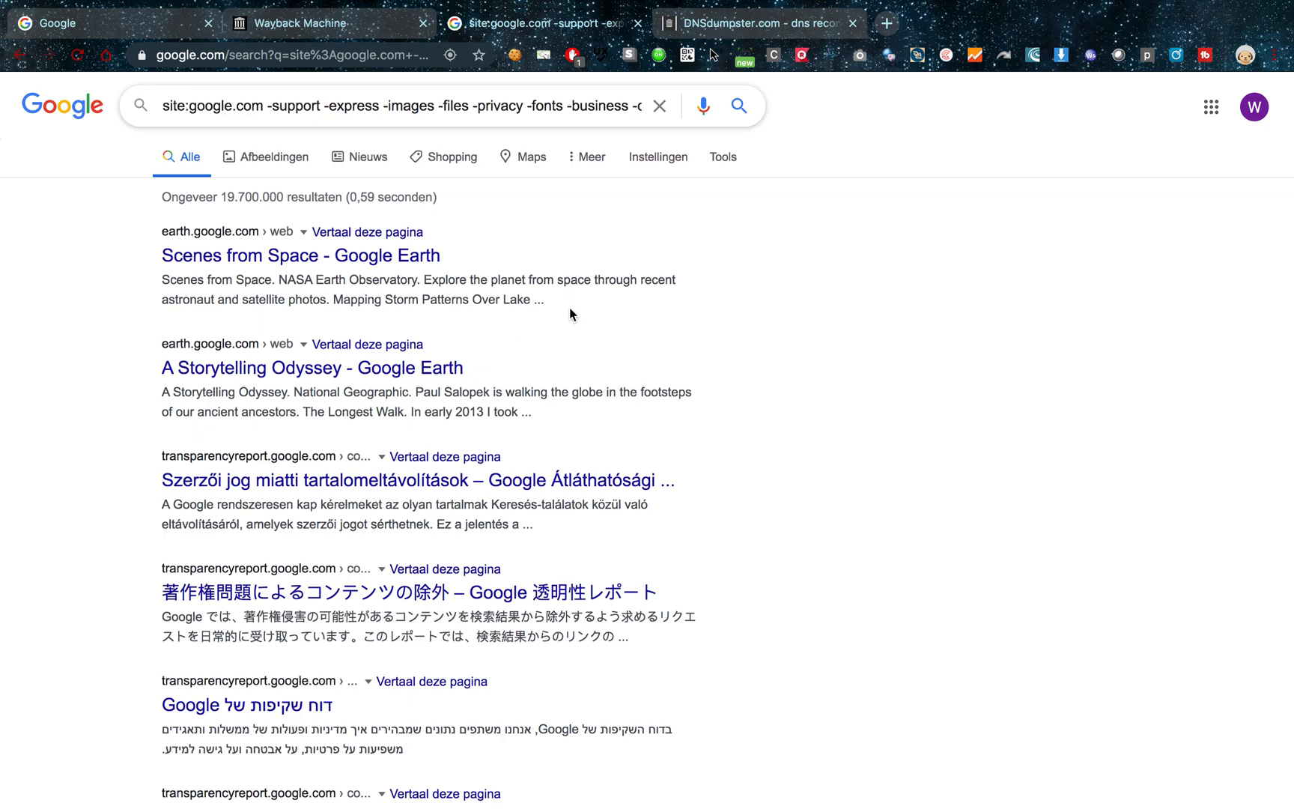
Open the wifi.google.com capture summary and scroll through its 4,820 archived URLs
click(304, 21)
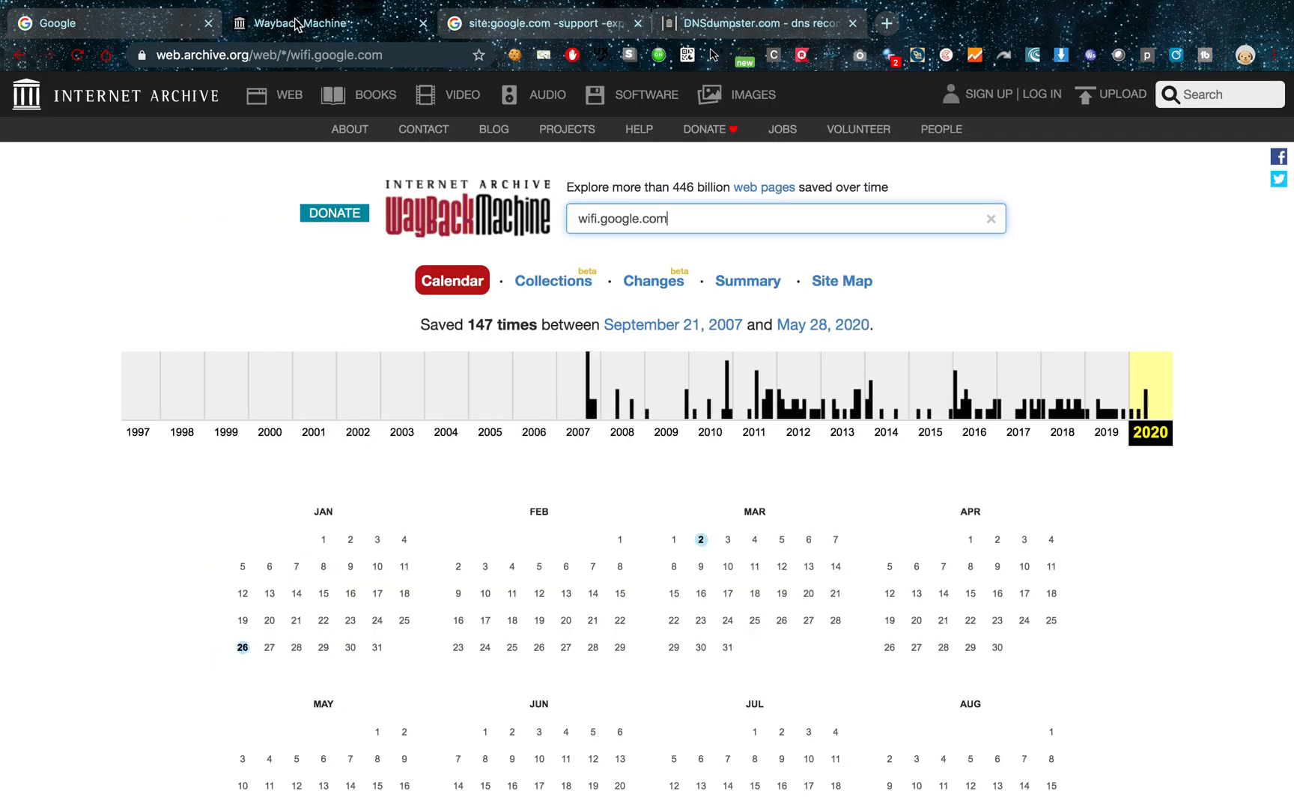
click(747, 281)
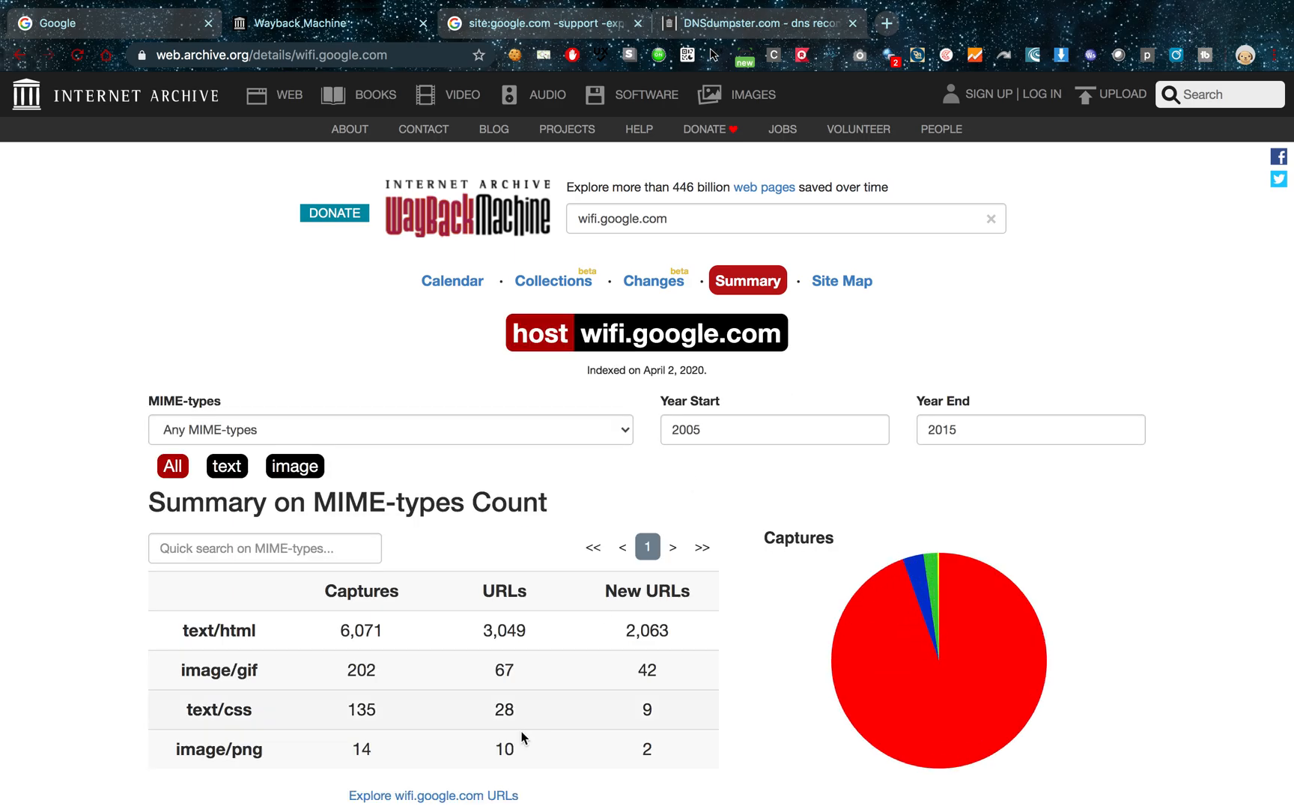
scroll(down, 3)
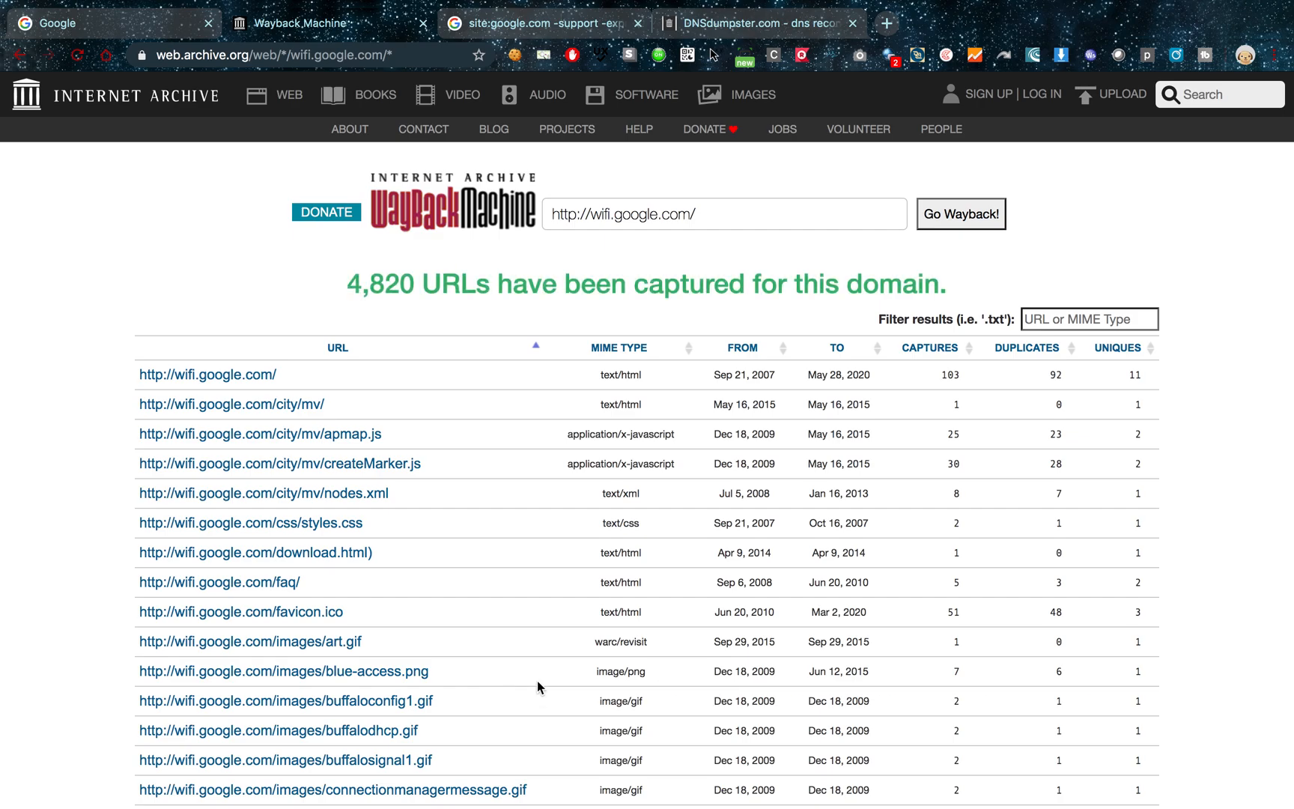
scroll(down, 3)
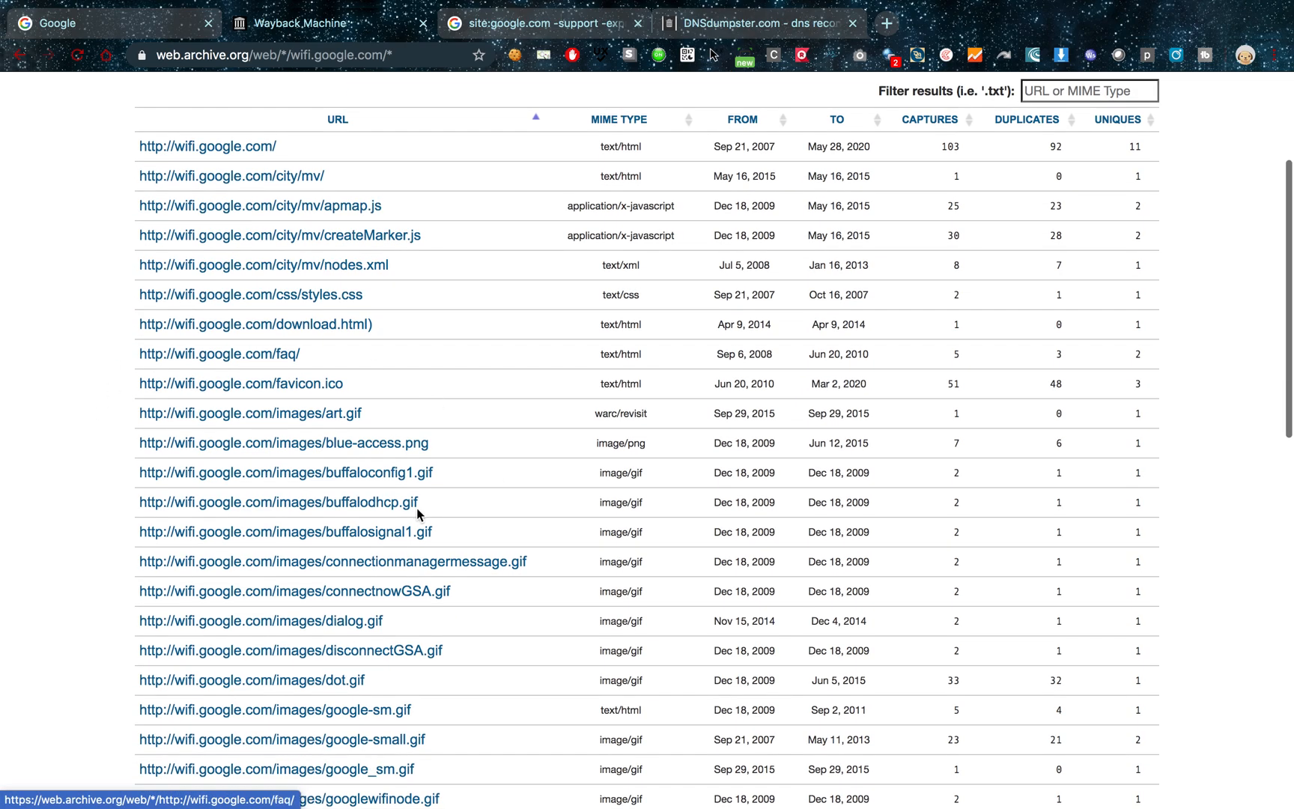
scroll(down, 3)
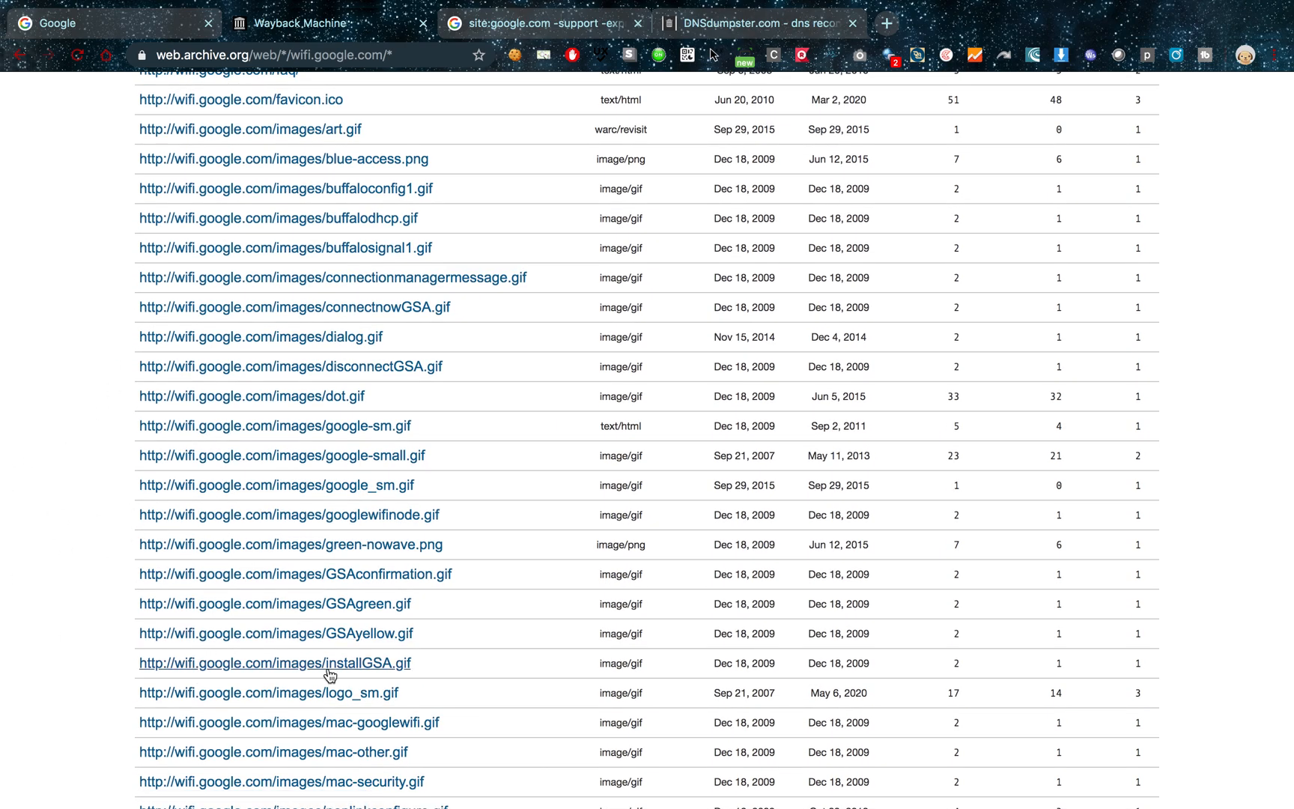
scroll(down, 3)
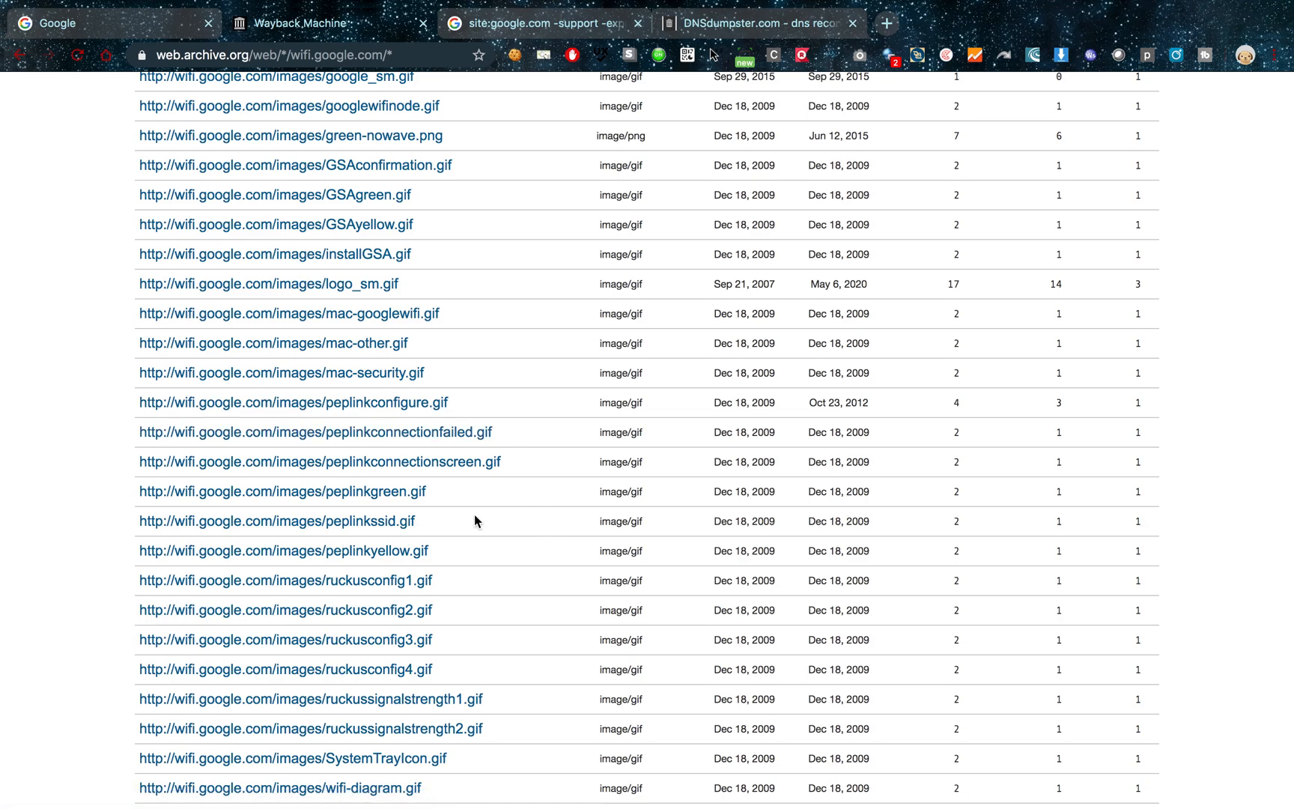
scroll(down, 3)
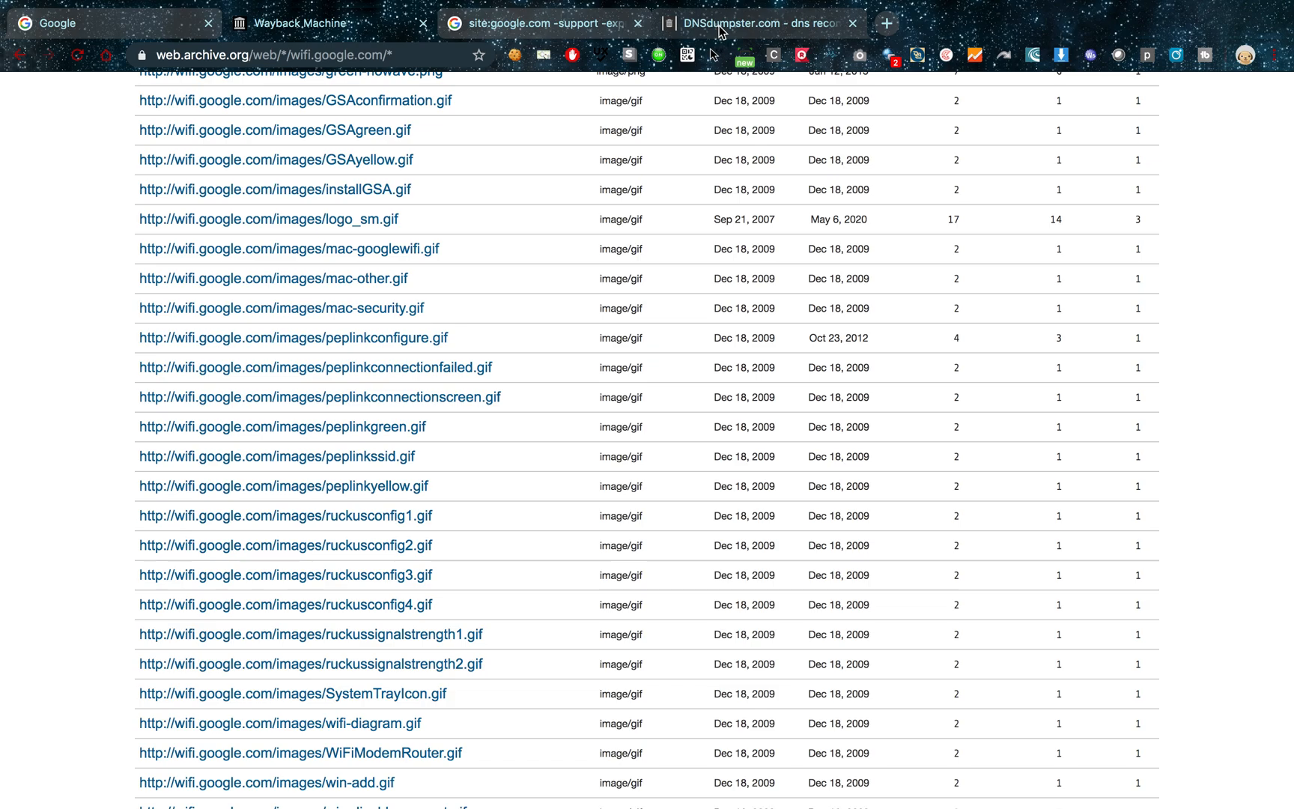
Scroll through google.com's DNS server, MX, TXT and host record tables in DNSdumpster
click(766, 23)
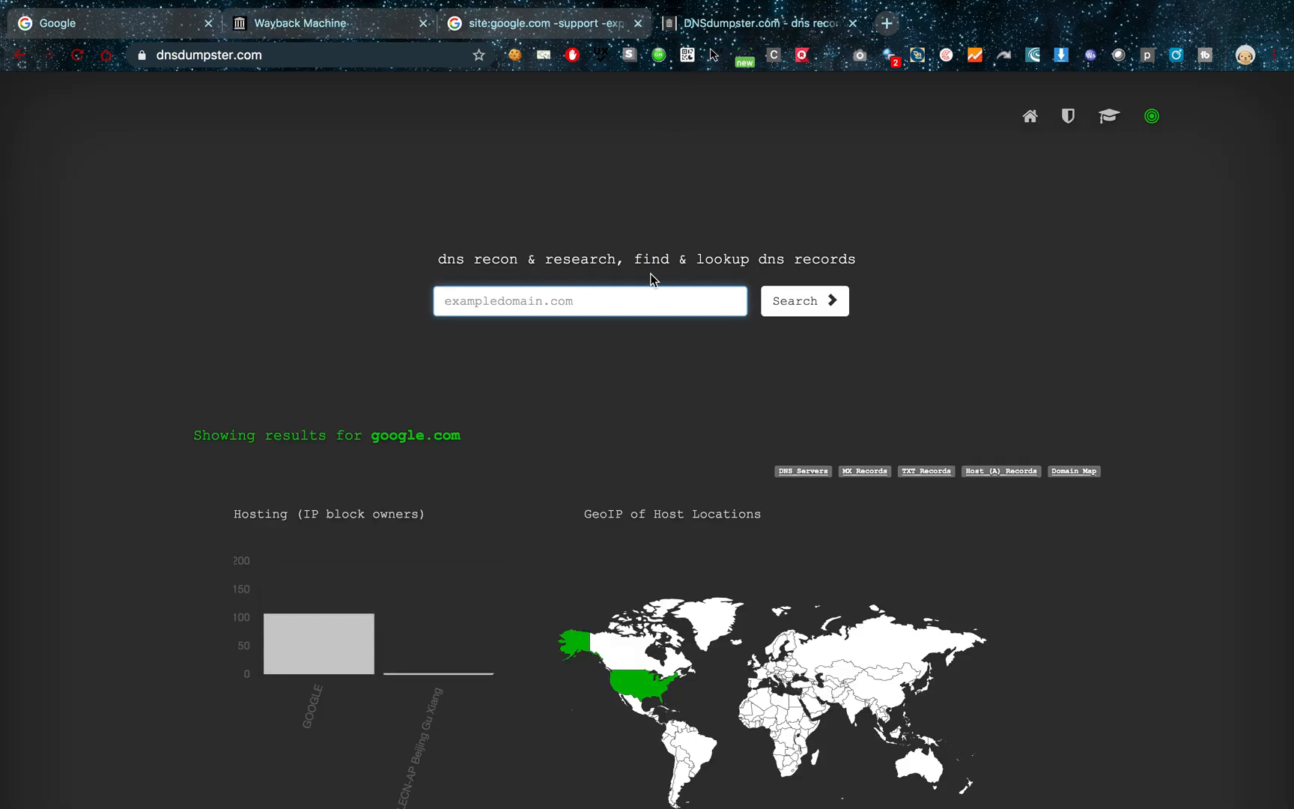
scroll(down, 3)
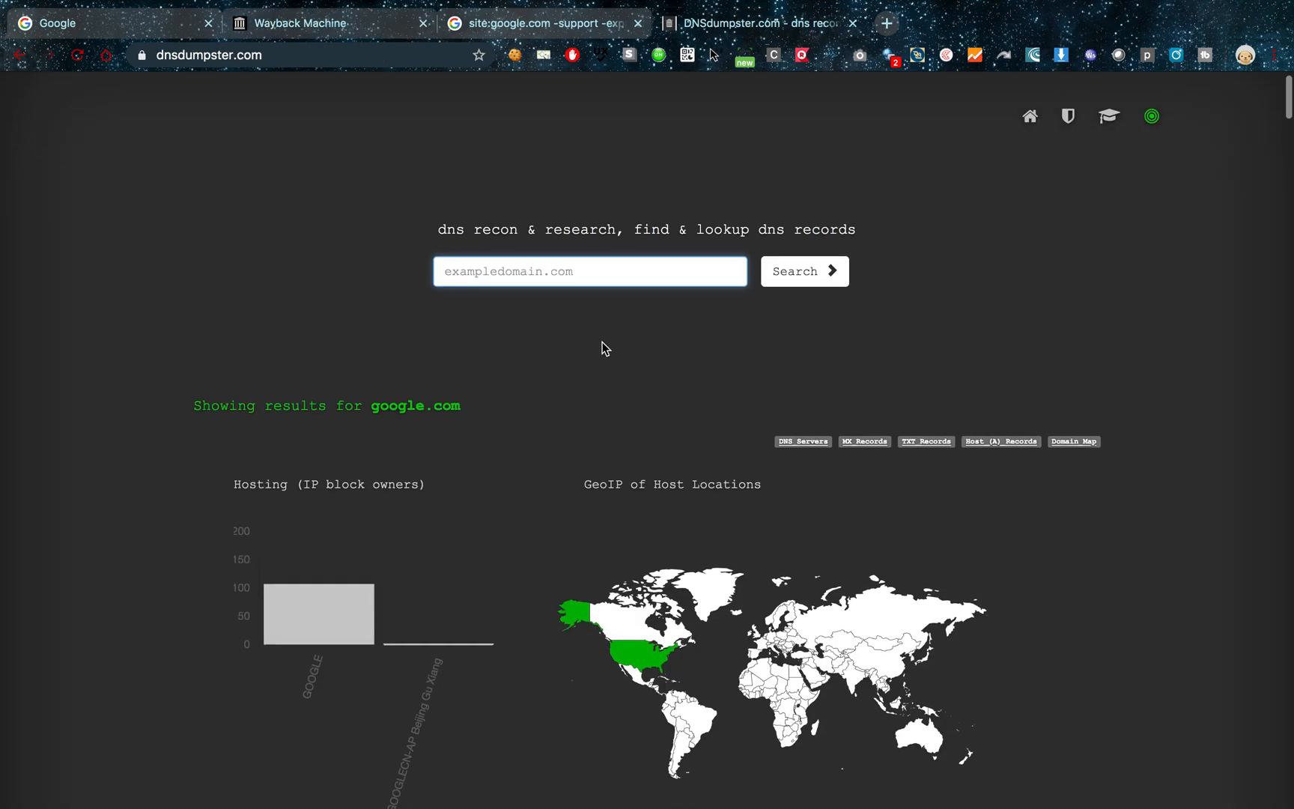
scroll(down, 3)
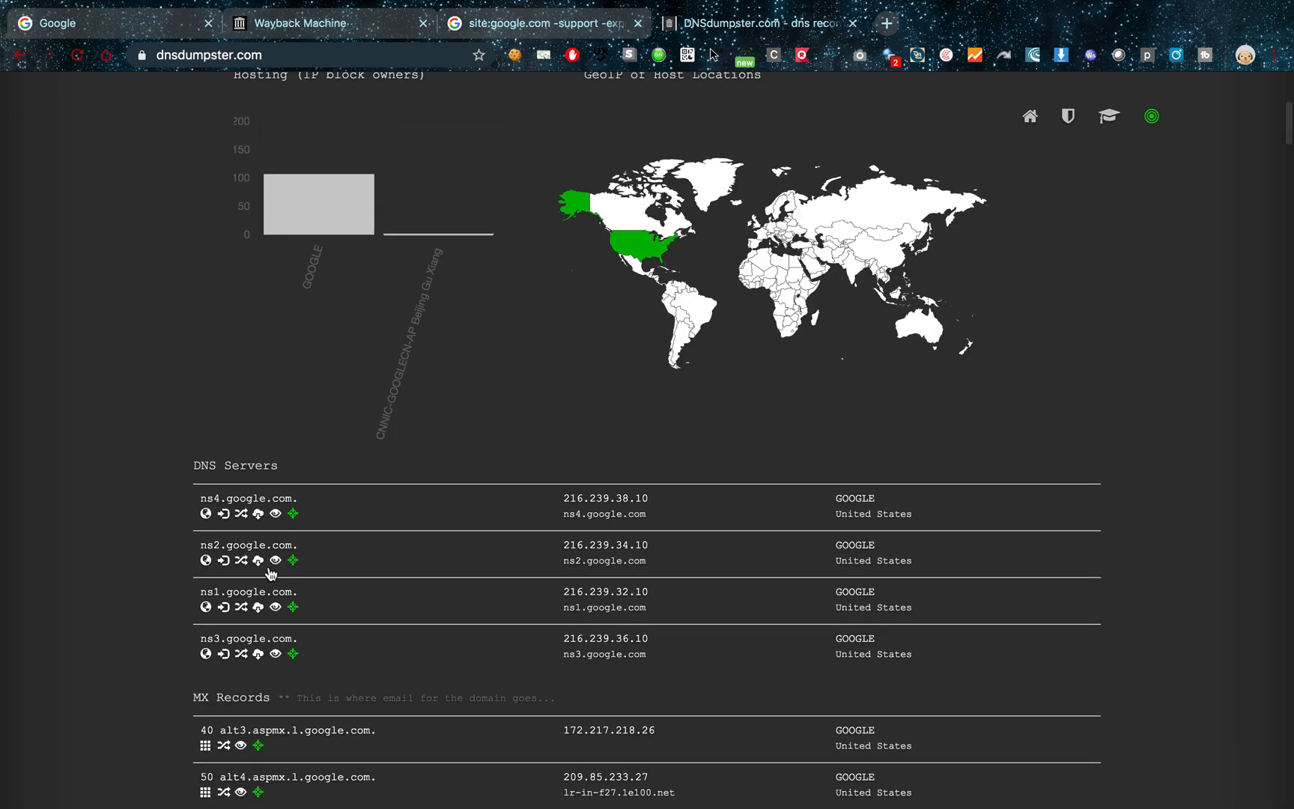
scroll(down, 3)
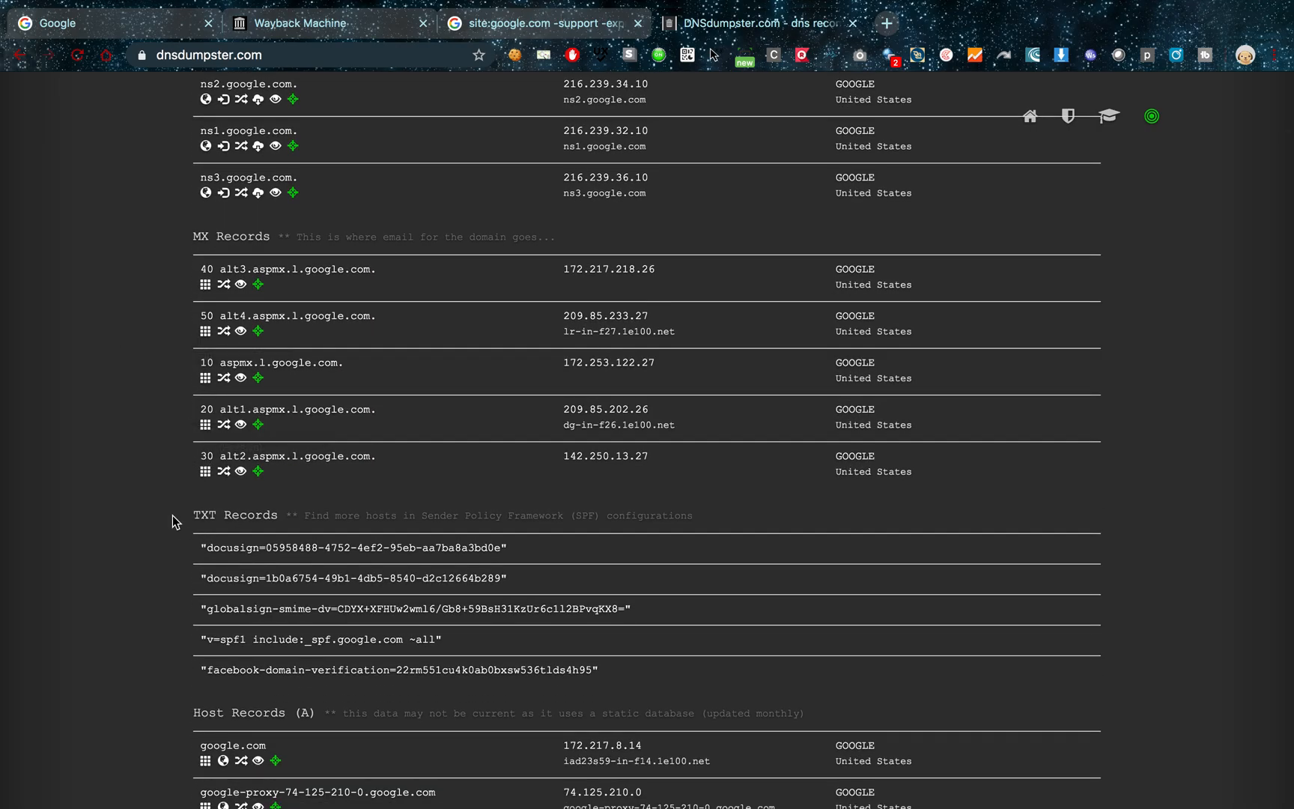
scroll(down, 3)
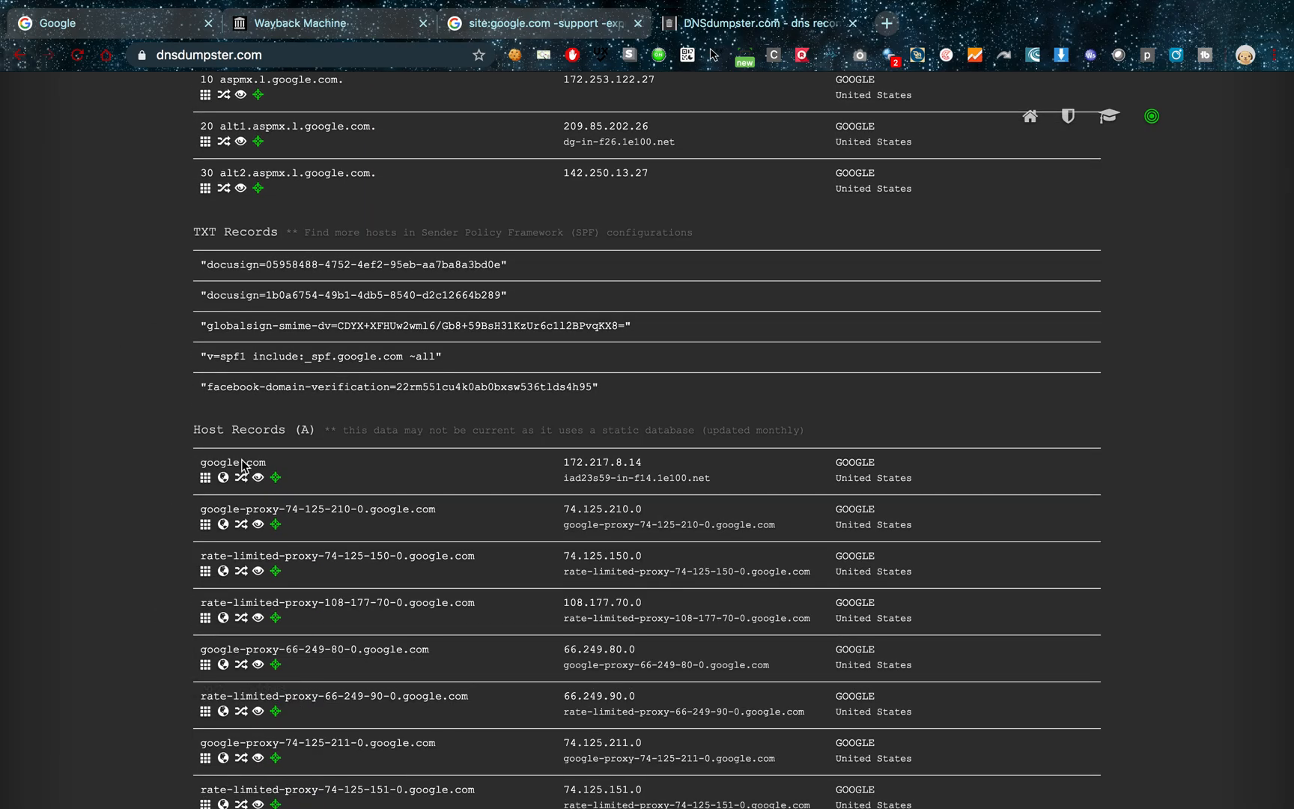
scroll(down, 3)
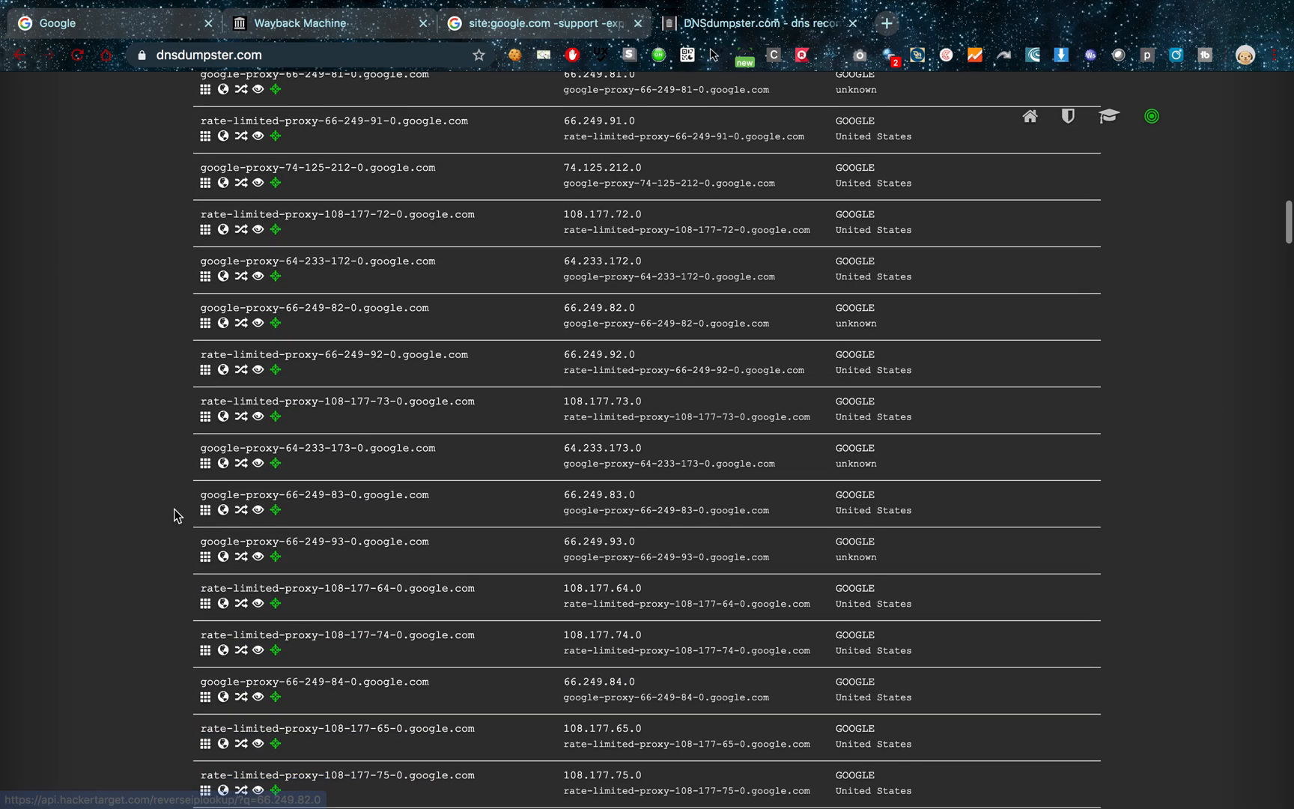
scroll(down, 3)
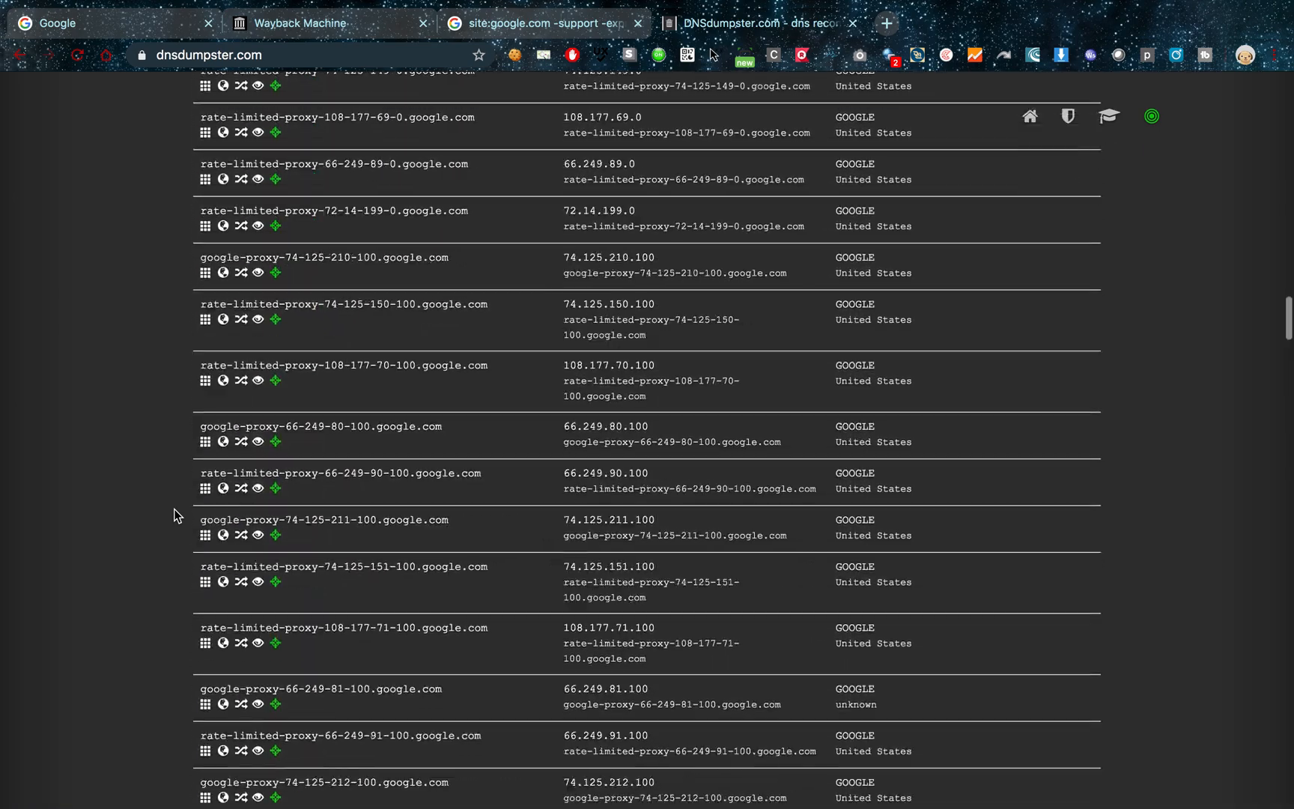
scroll(down, 3)
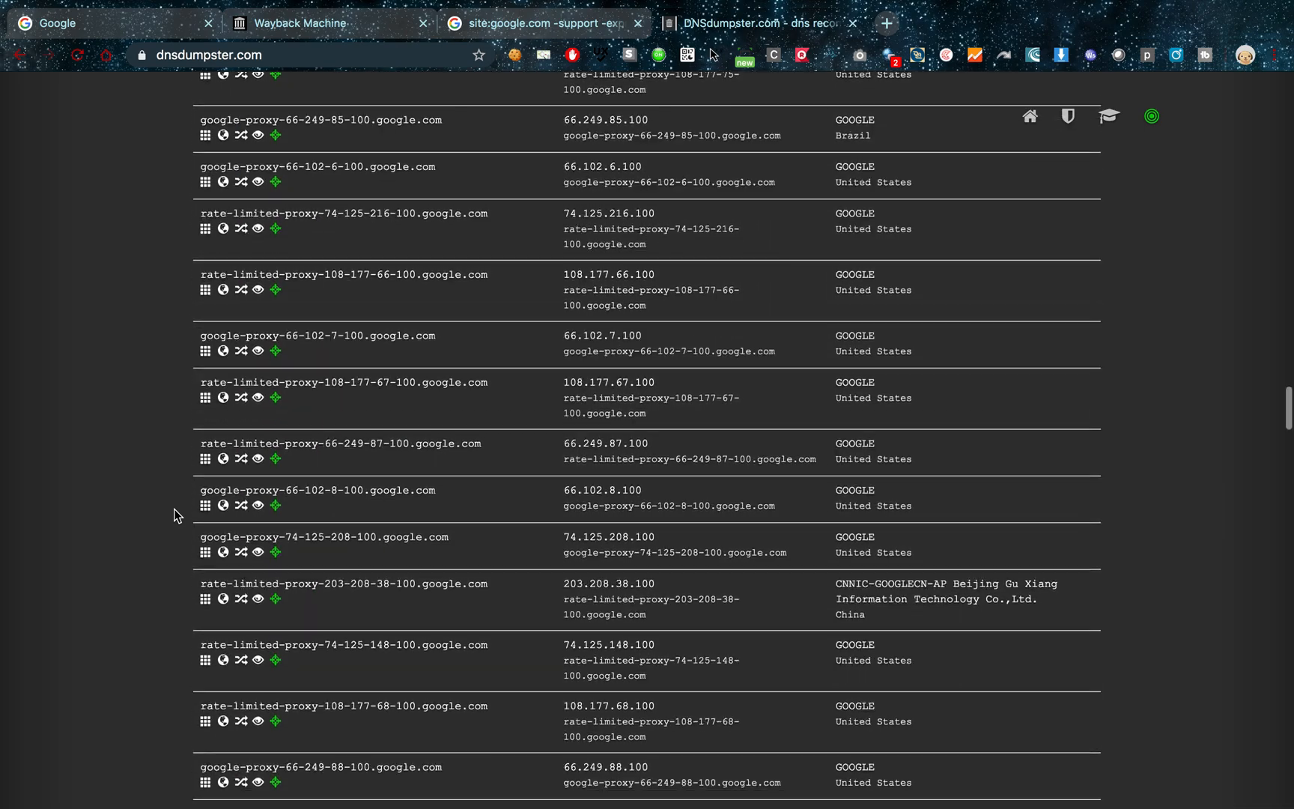
scroll(down, 3)
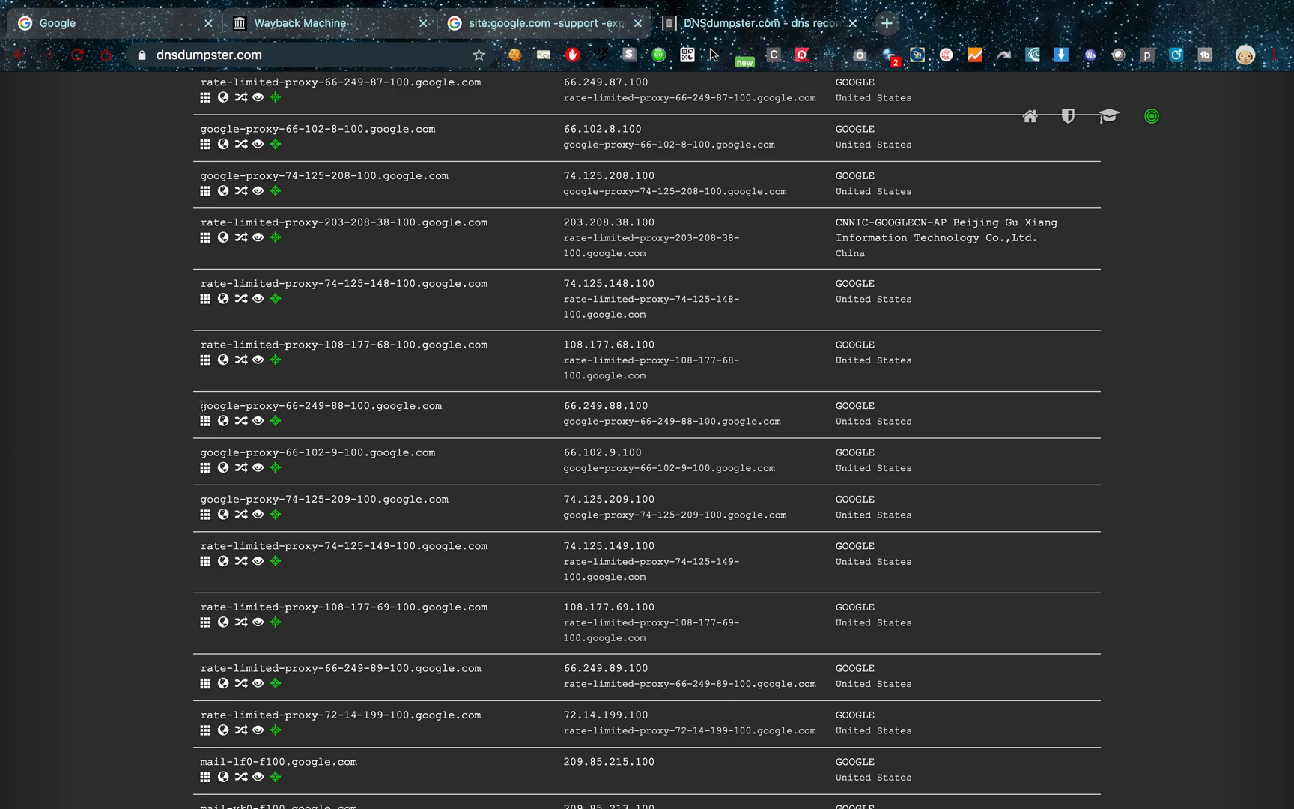
scroll(down, 3)
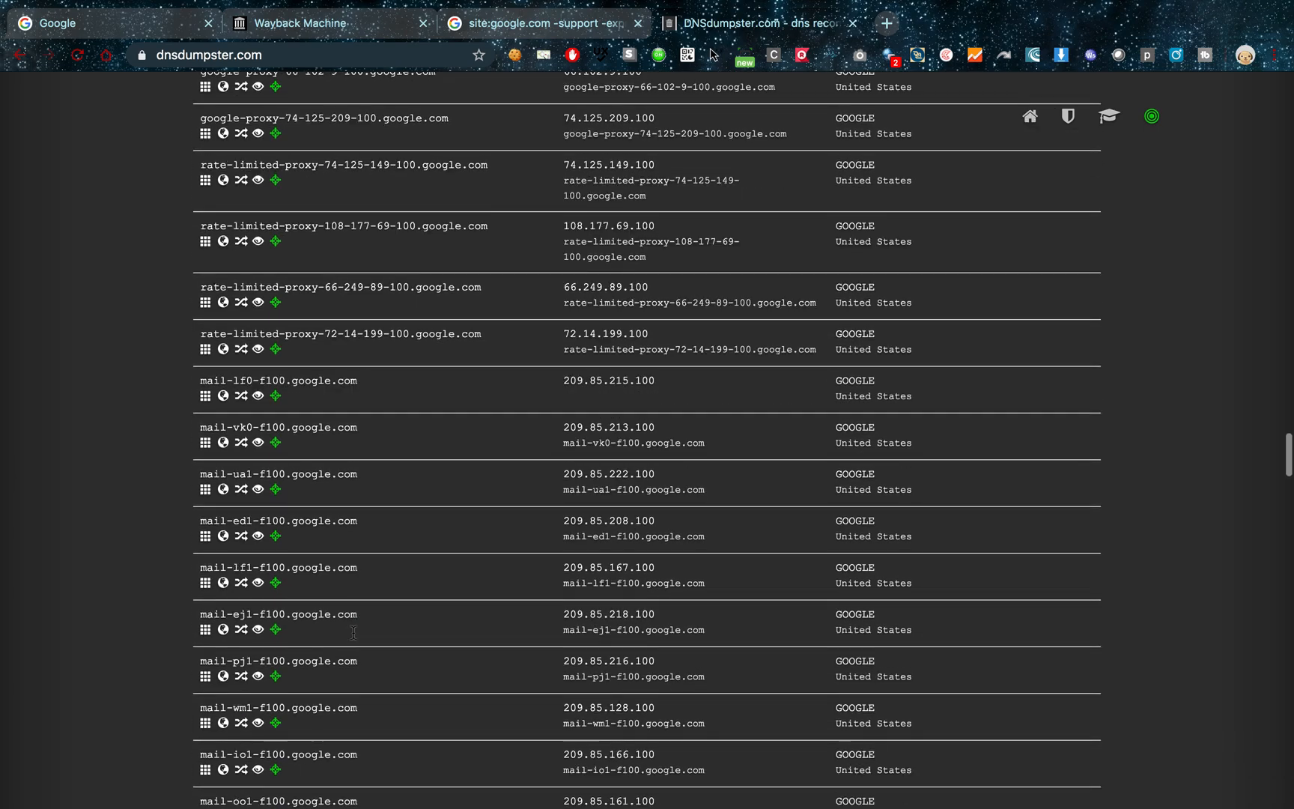